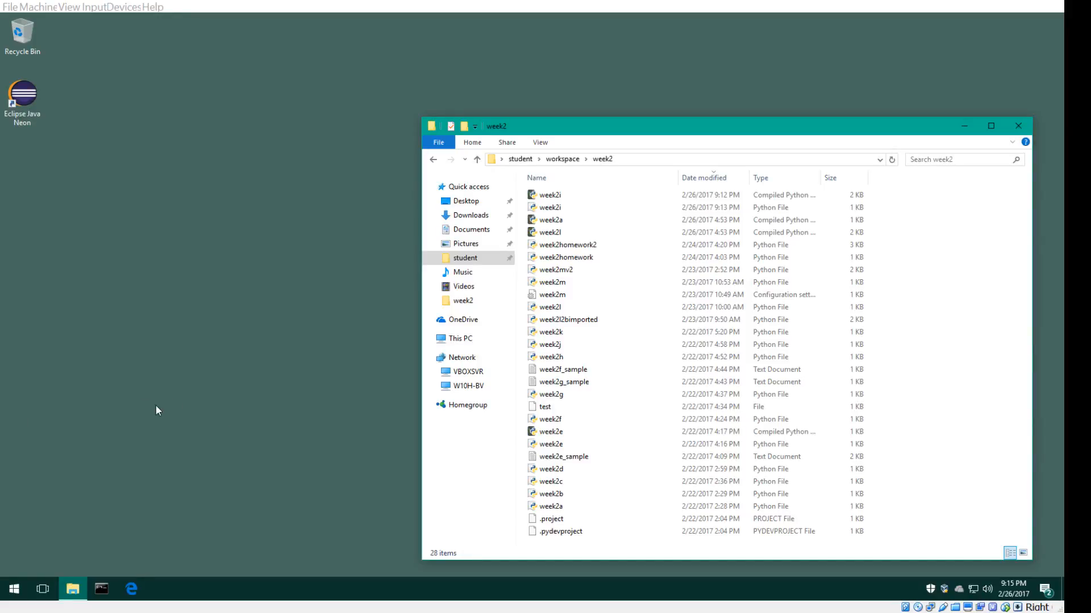
{"action": "mouse_move", "coordinate": [296, 423]}
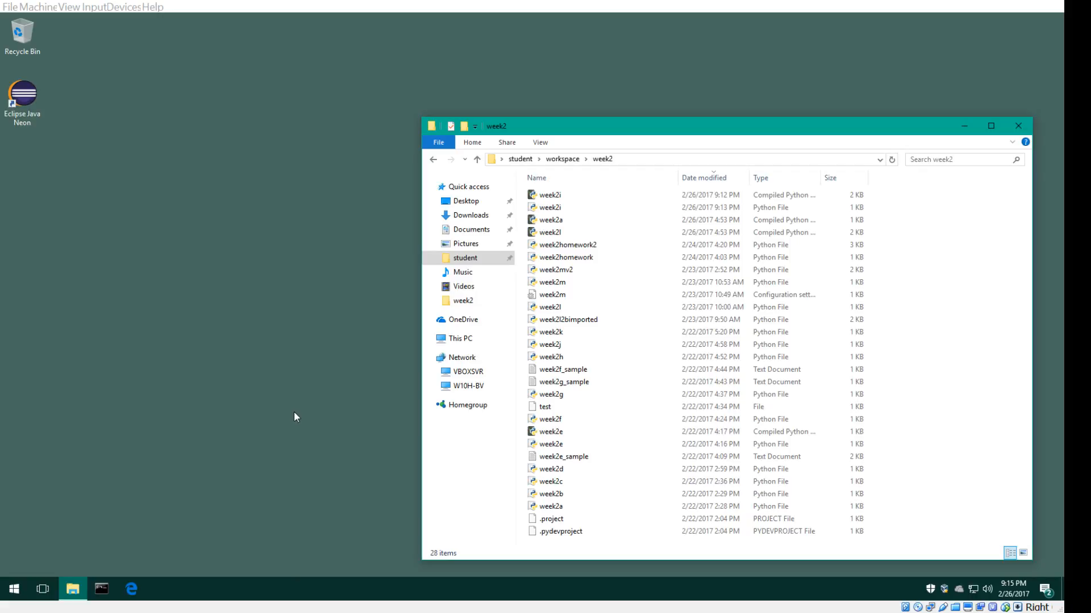
{"action": "mouse_move", "coordinate": [167, 526]}
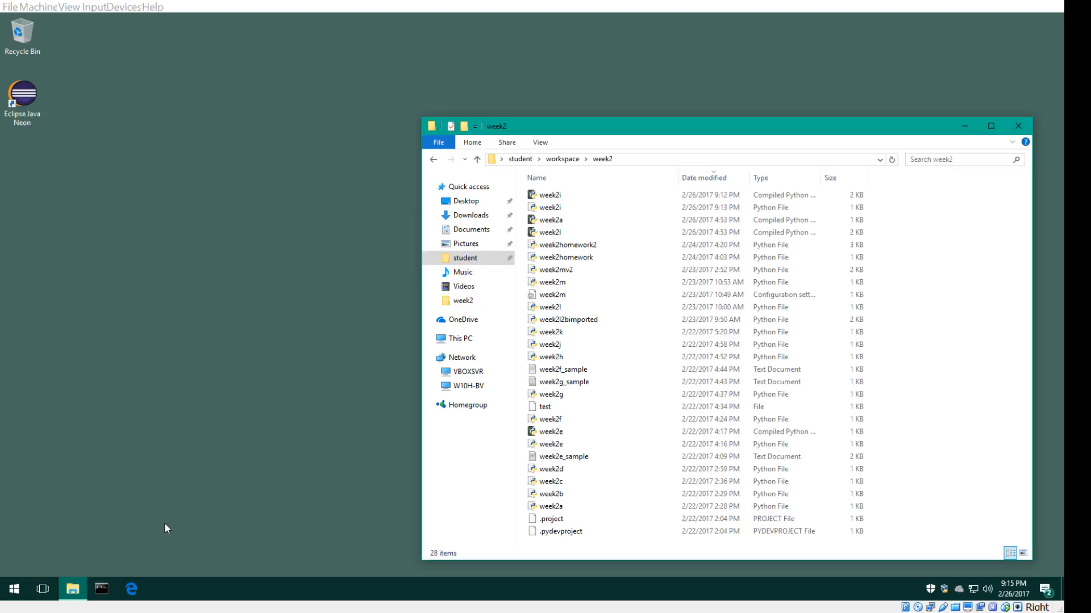
{"action": "mouse_move", "coordinate": [178, 522]}
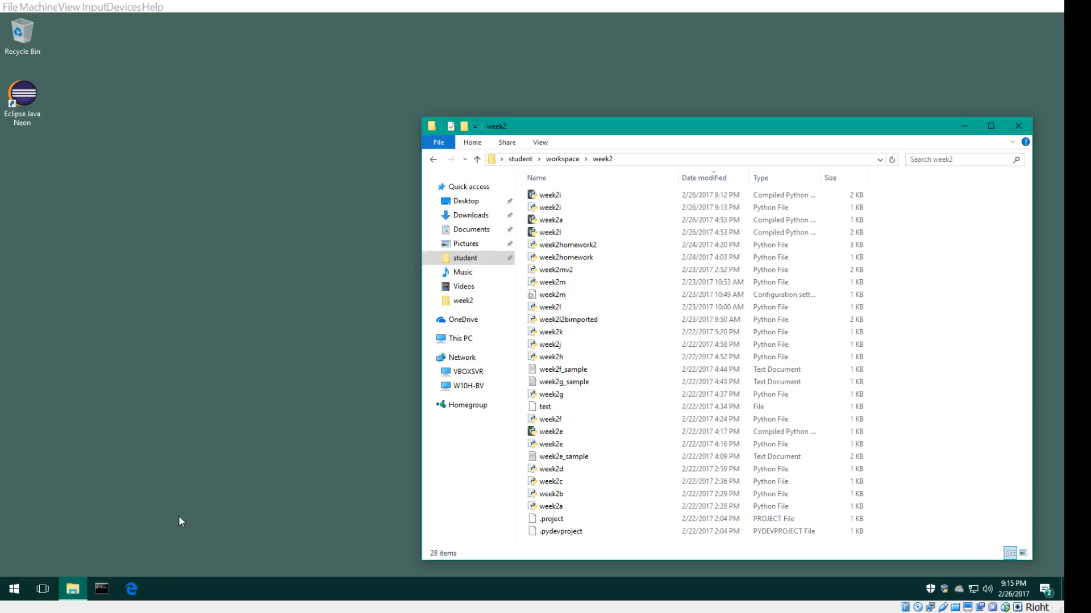
{"action": "mouse_move", "coordinate": [168, 513]}
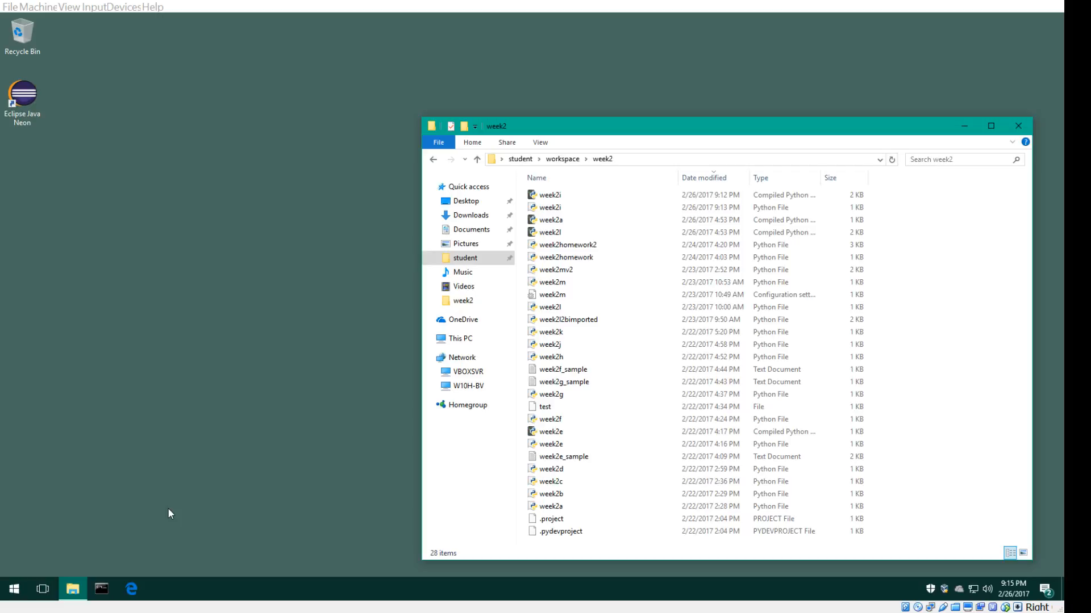
{"action": "mouse_move", "coordinate": [121, 542]}
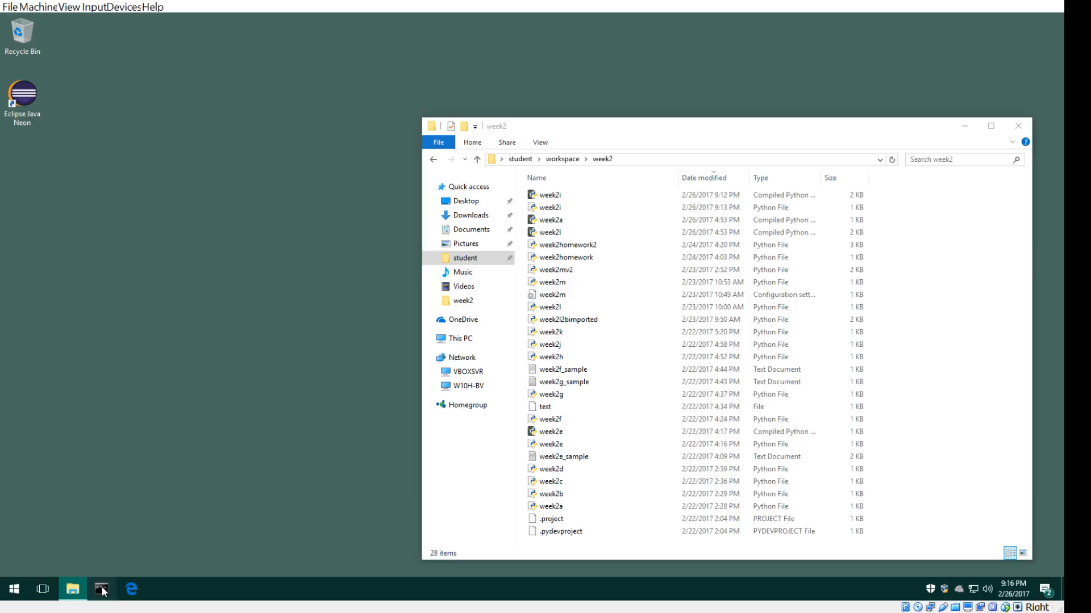
Step: Bring Command Prompt forward and change into the workspace folder, listing its contents
{"action": "left_click", "coordinate": [101, 589]}
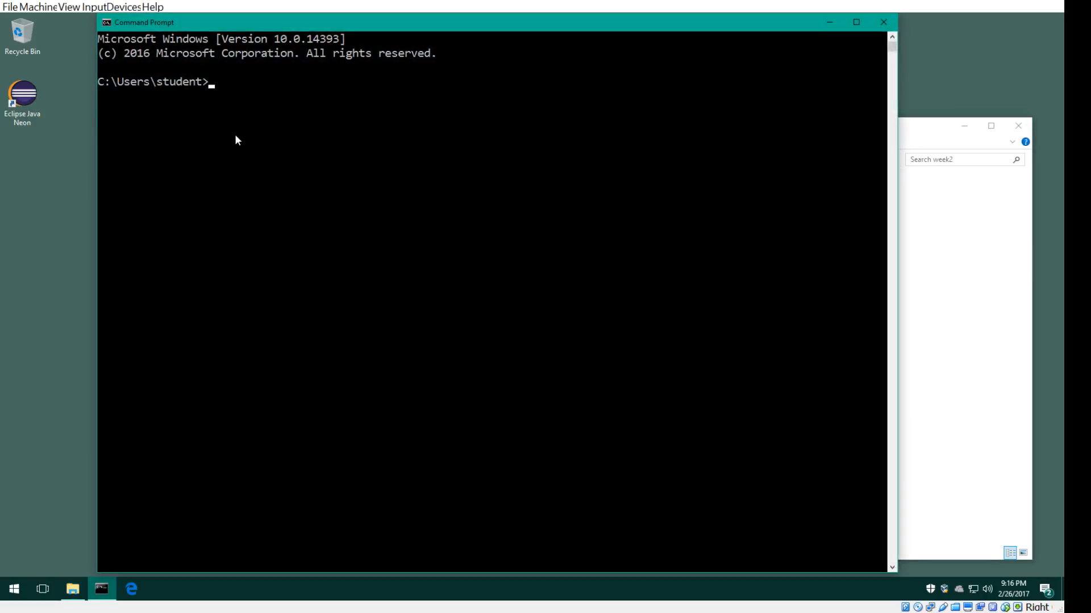
{"action": "mouse_move", "coordinate": [160, 95]}
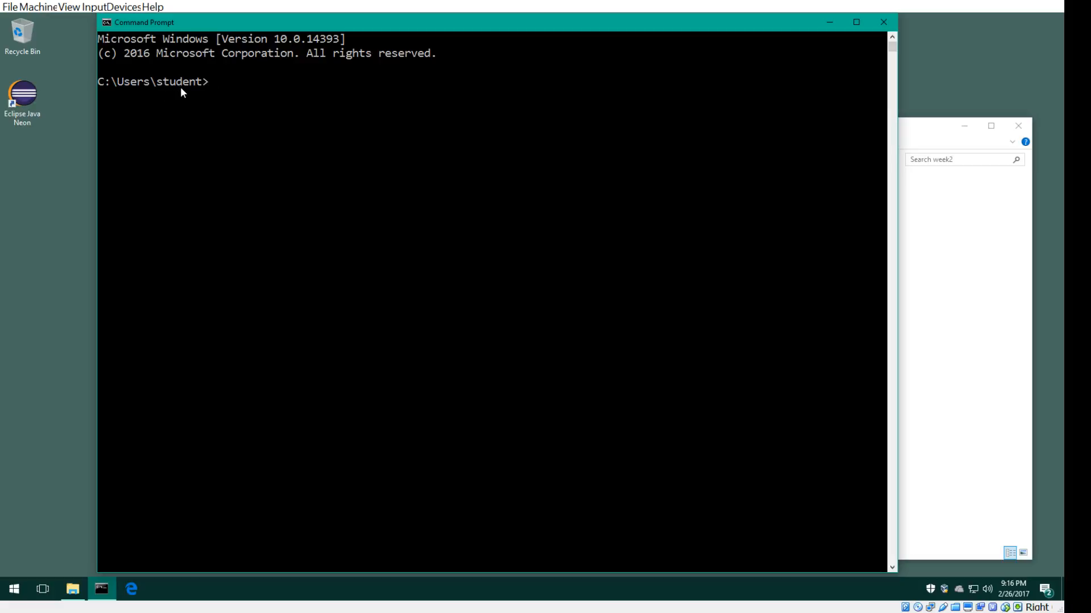
{"action": "mouse_move", "coordinate": [318, 93]}
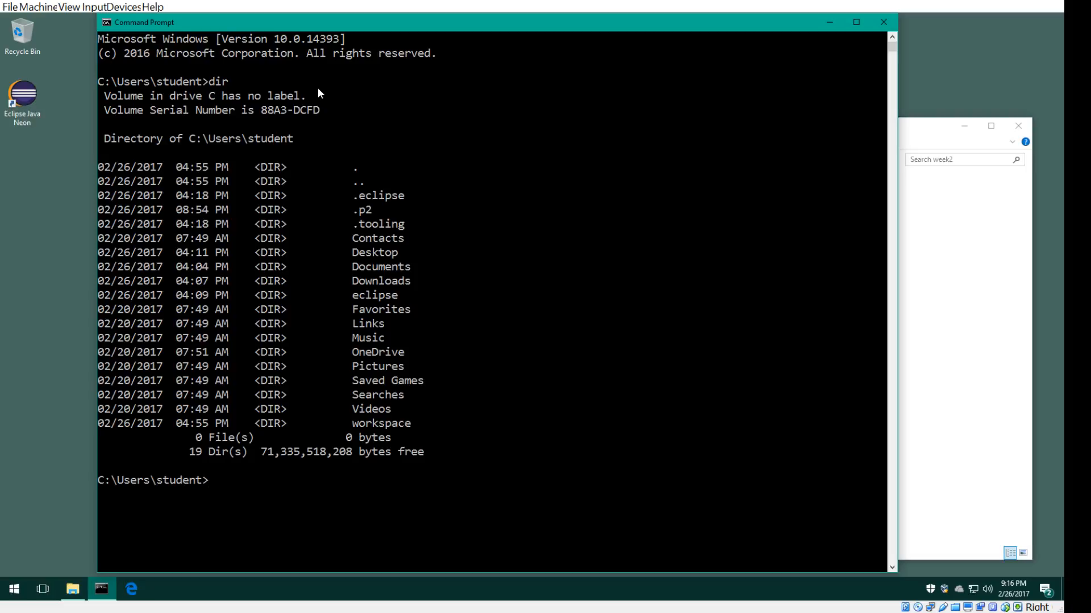
{"action": "mouse_move", "coordinate": [407, 436]}
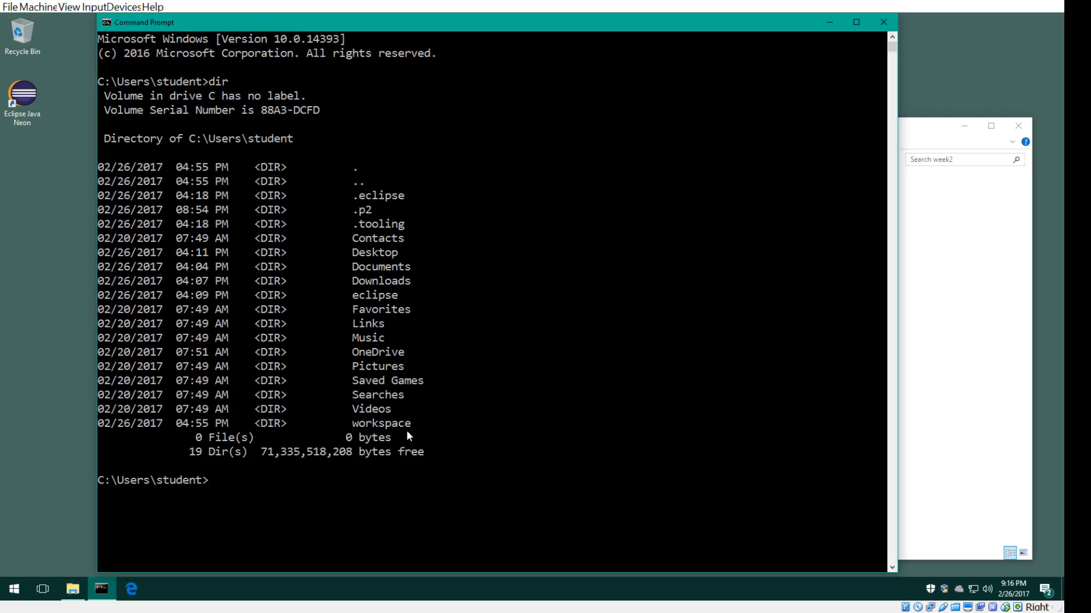
{"action": "type", "text": "cd wor"}
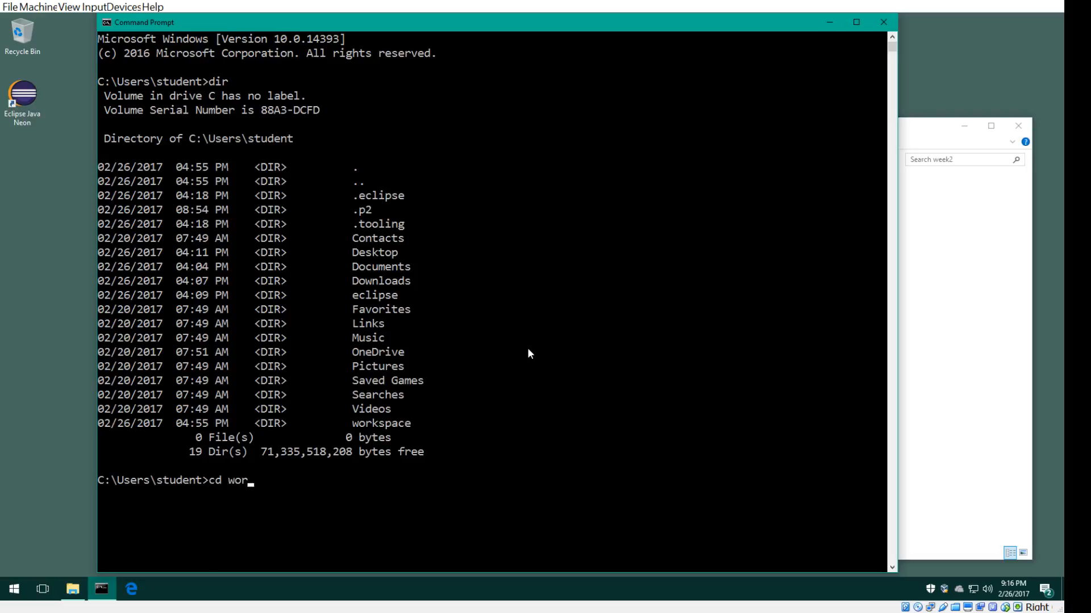
{"action": "type", "text": "kspac"}
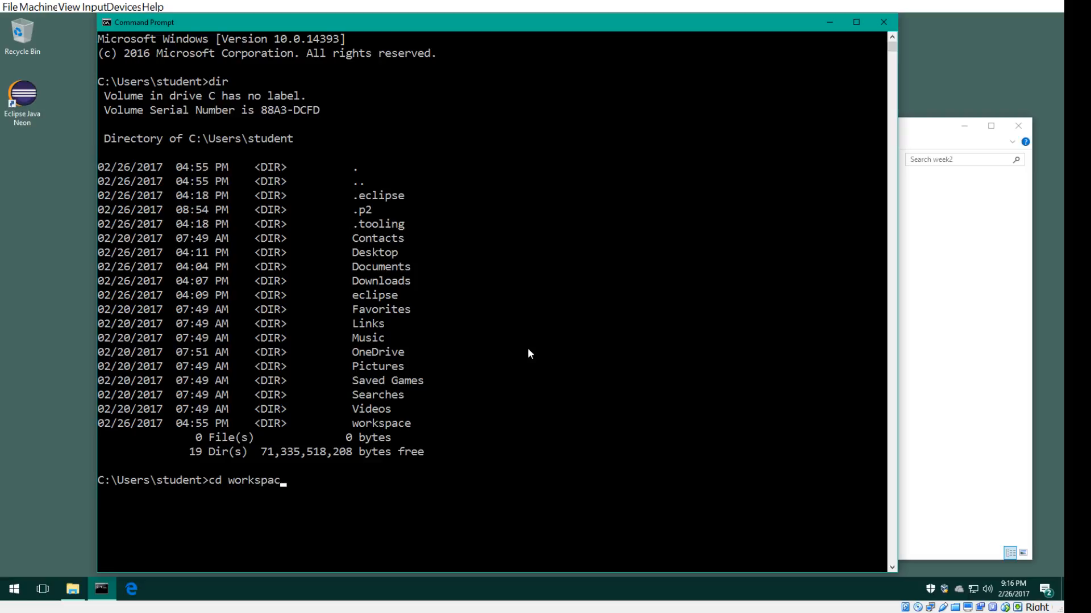
{"action": "key", "text": "Return"}
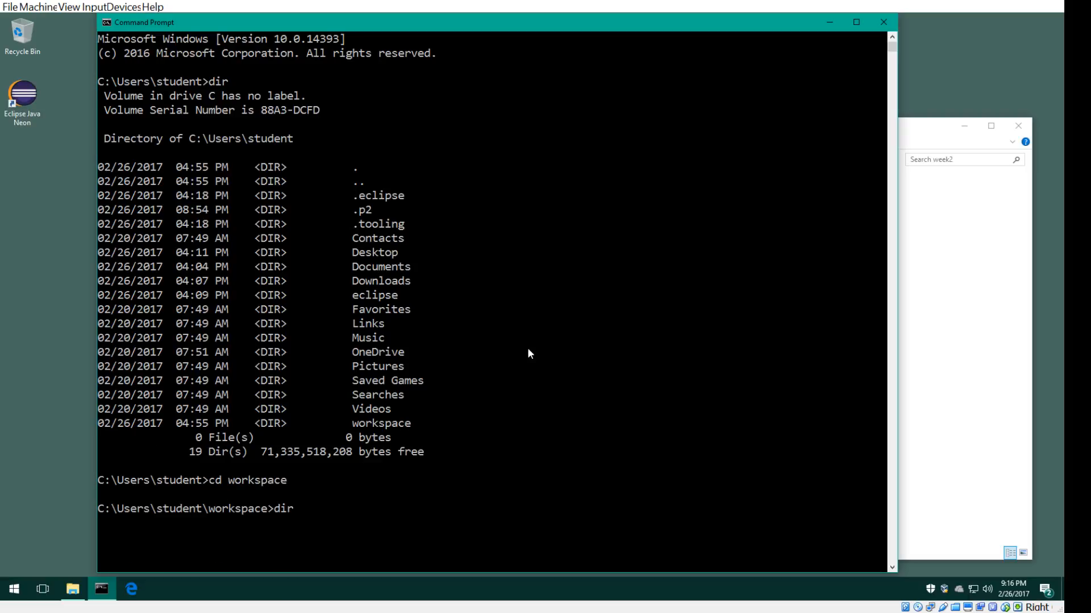
{"action": "key", "text": "Return"}
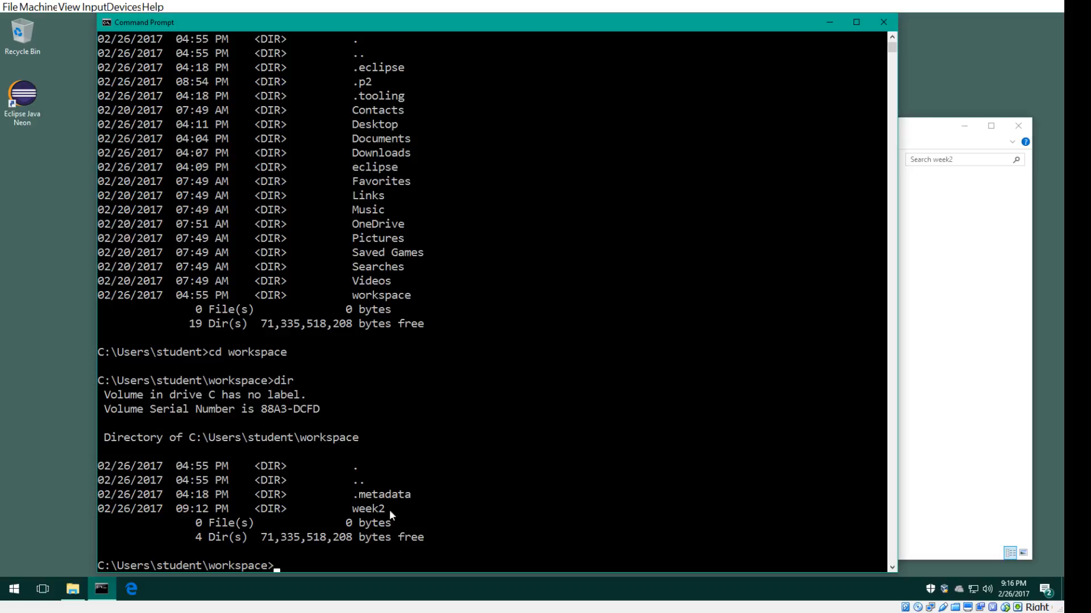
Step: Change into the week2 folder and list its Python, text and project files
{"action": "type", "text": "cd week2"}
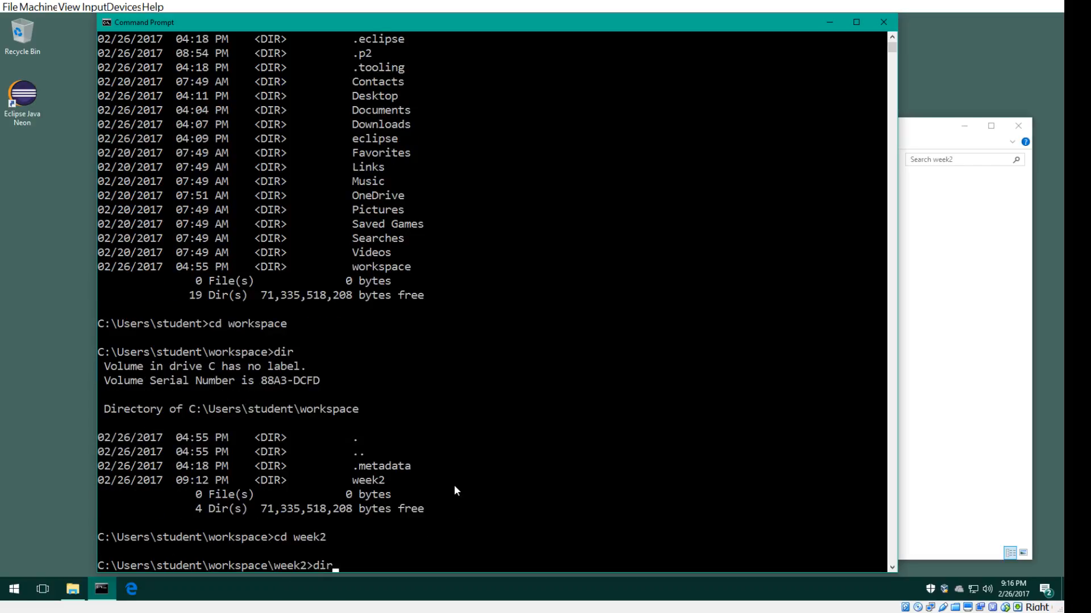
{"action": "key", "text": "Return"}
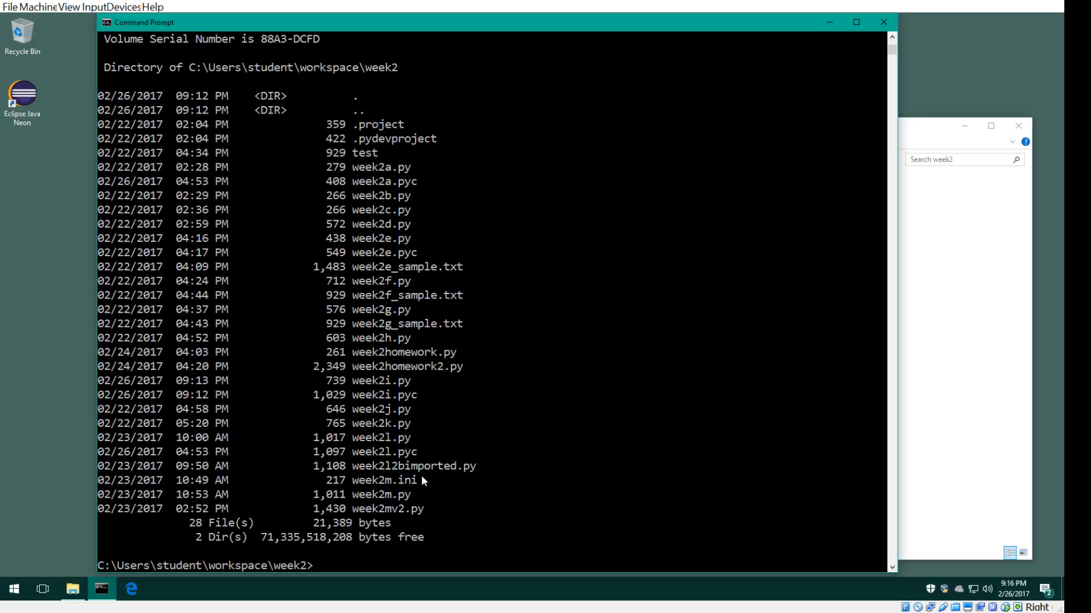
{"action": "mouse_move", "coordinate": [349, 399]}
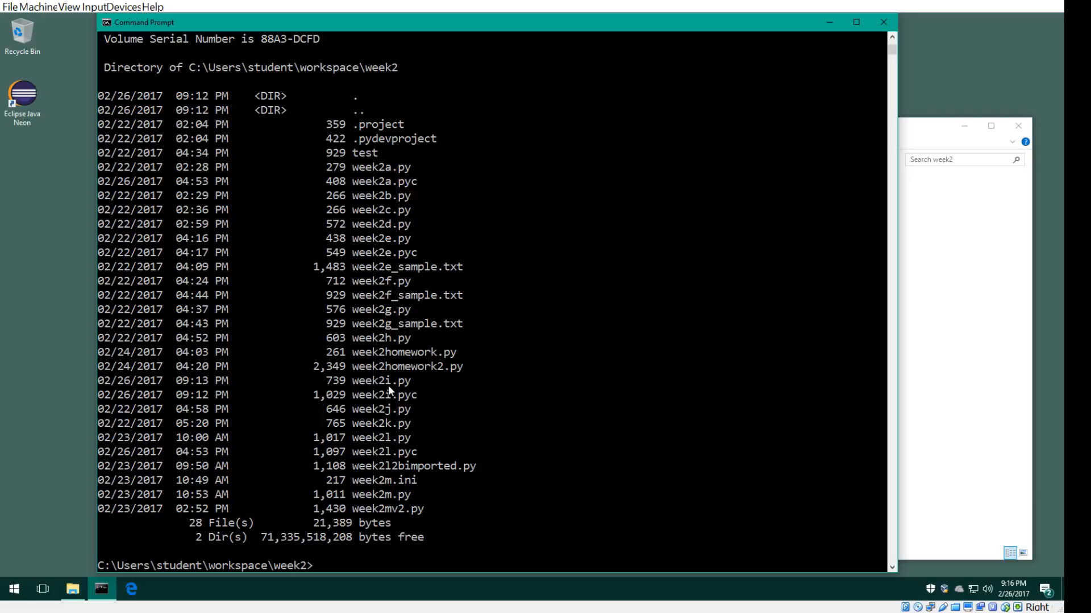
{"action": "mouse_move", "coordinate": [553, 396]}
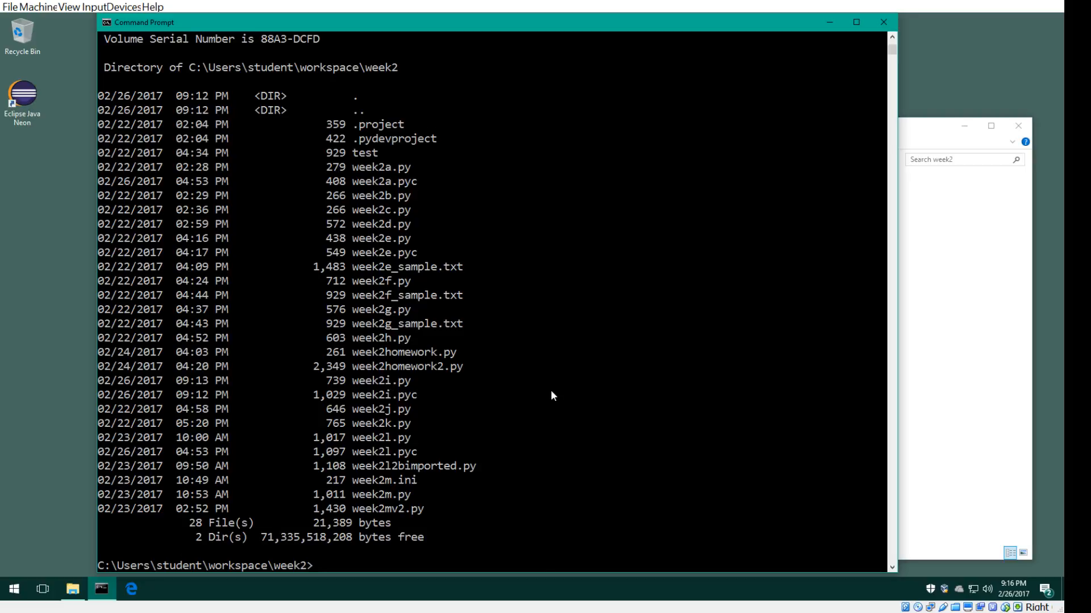
Step: Run 'pydoc week2i', which fails with a 'not recognized' command error
{"action": "type", "text": "p"}
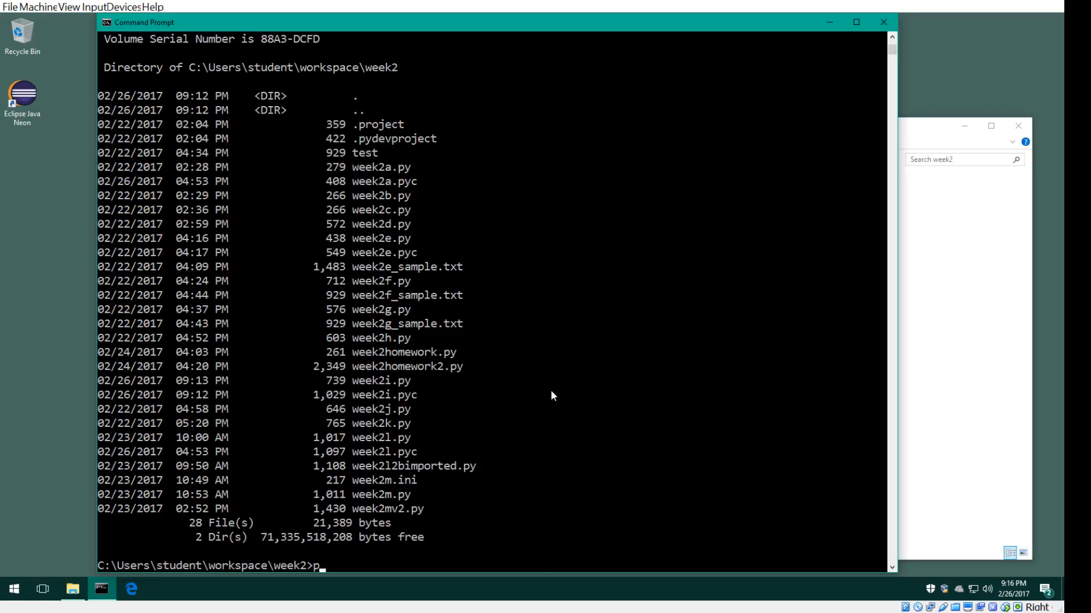
{"action": "type", "text": "ydoc"}
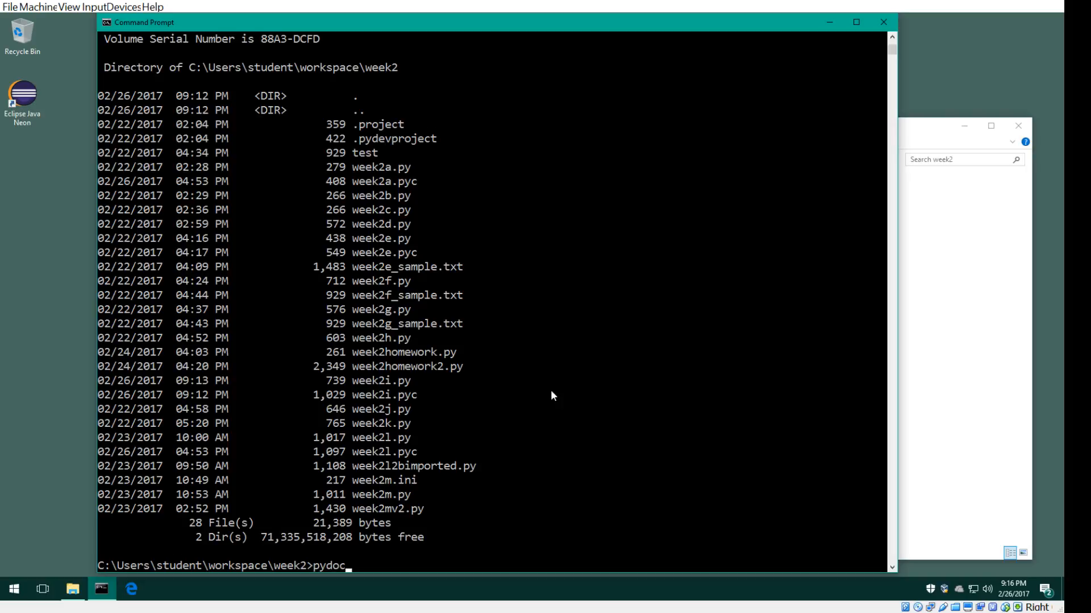
{"action": "type", "text": "wee"}
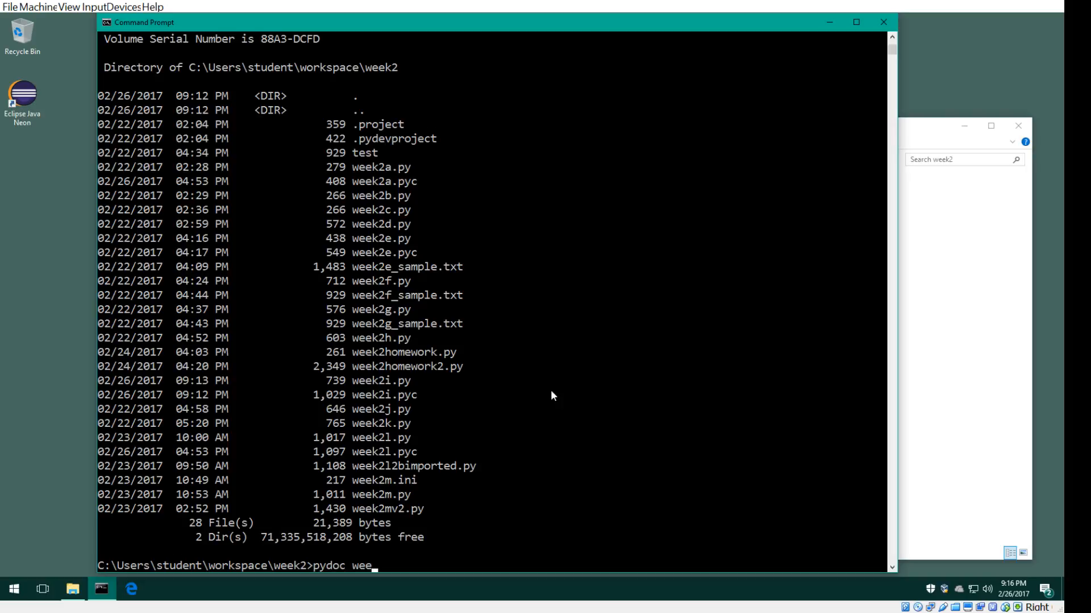
{"action": "key", "text": "Return"}
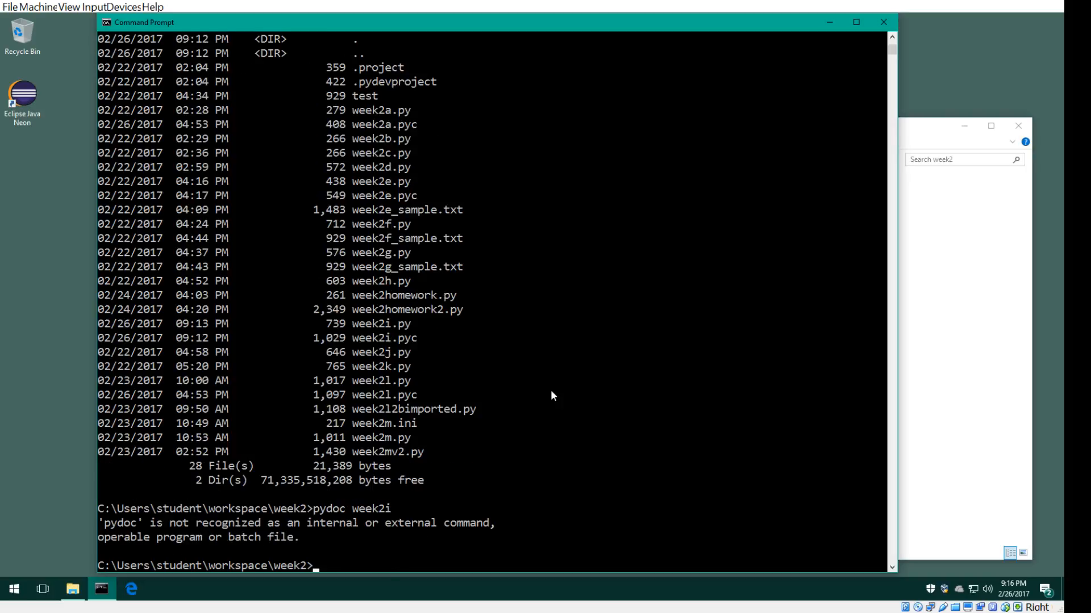
{"action": "mouse_move", "coordinate": [279, 511]}
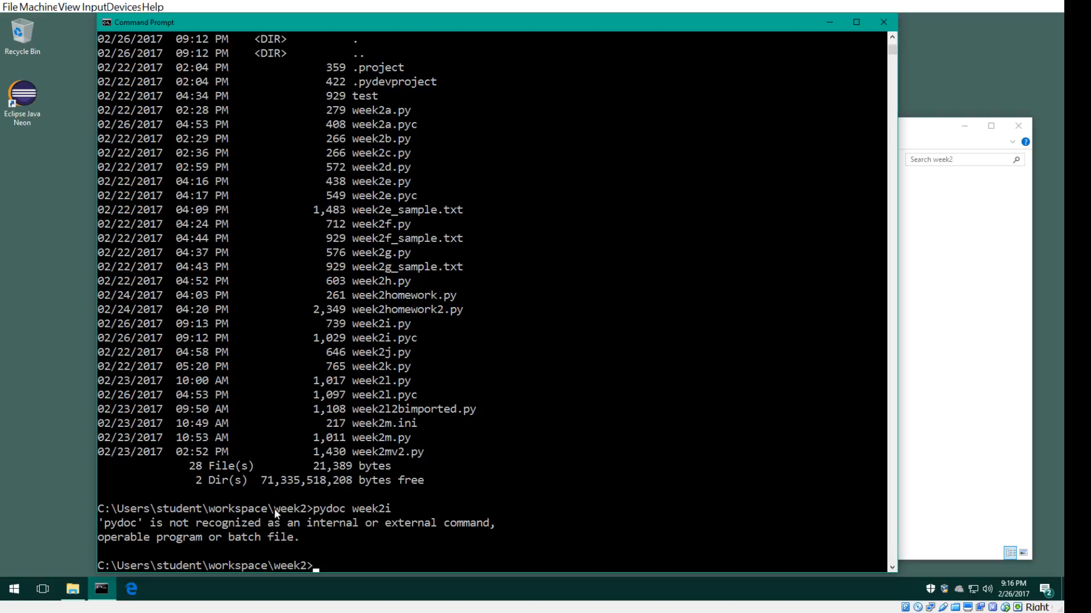
{"action": "mouse_move", "coordinate": [336, 523]}
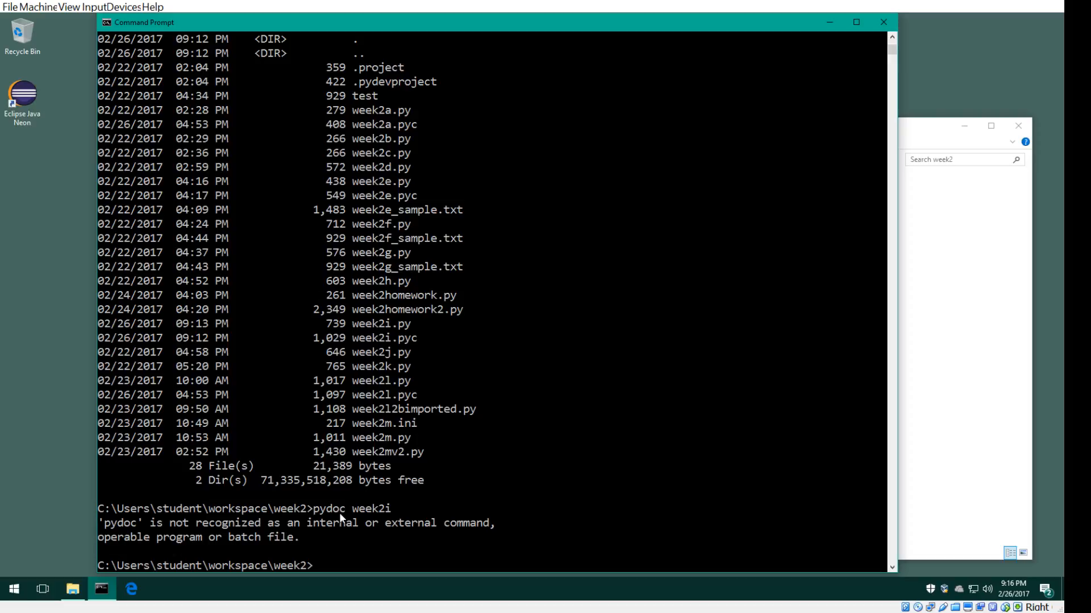
{"action": "mouse_move", "coordinate": [347, 550]}
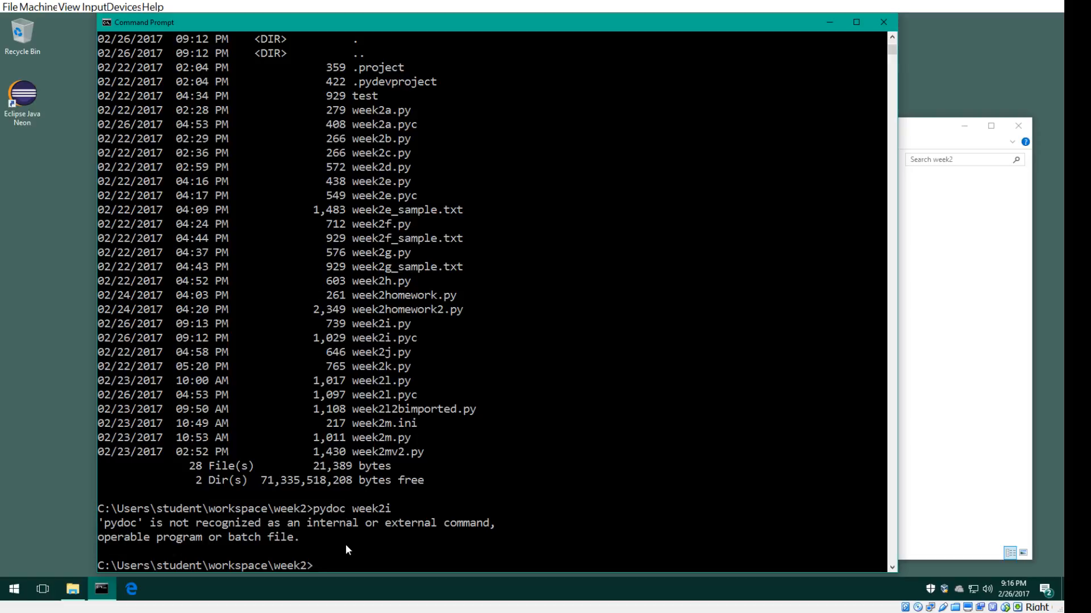
{"action": "mouse_move", "coordinate": [560, 502]}
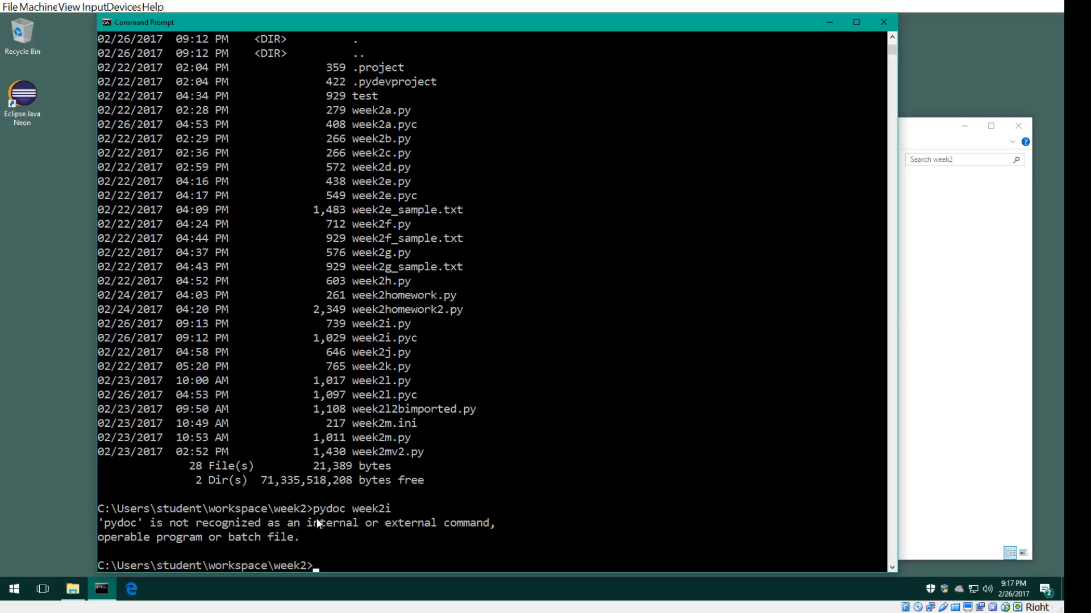
{"action": "mouse_move", "coordinate": [355, 522]}
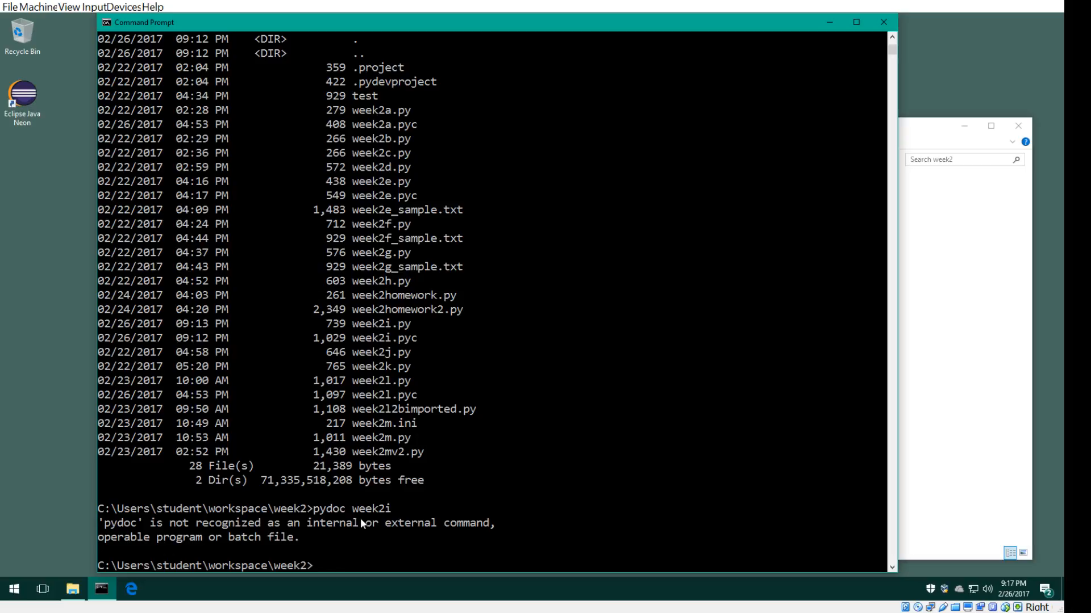
{"action": "mouse_move", "coordinate": [389, 523]}
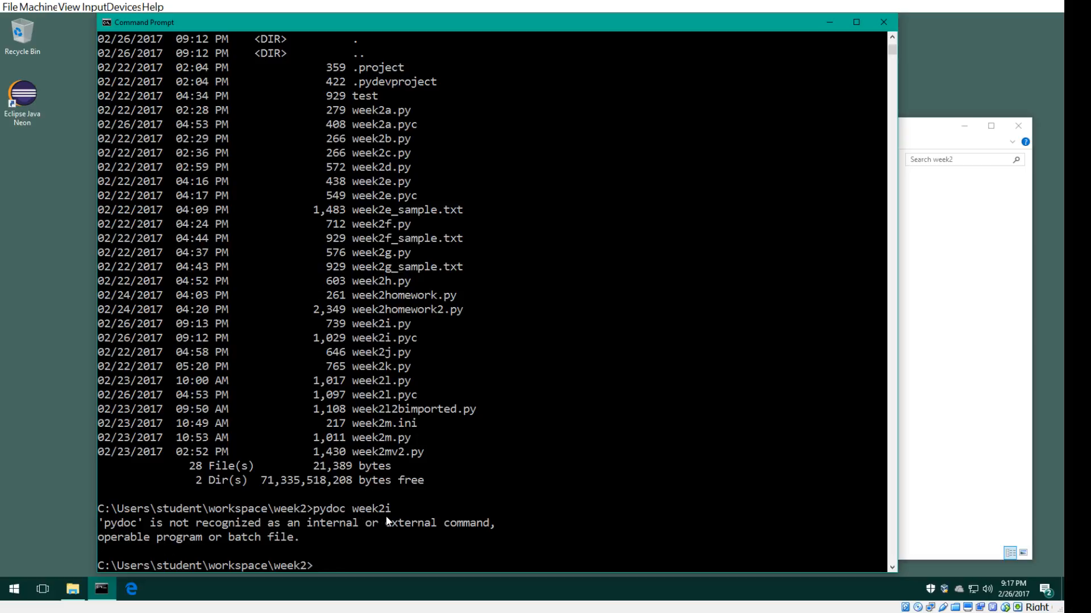
{"action": "mouse_move", "coordinate": [413, 466]}
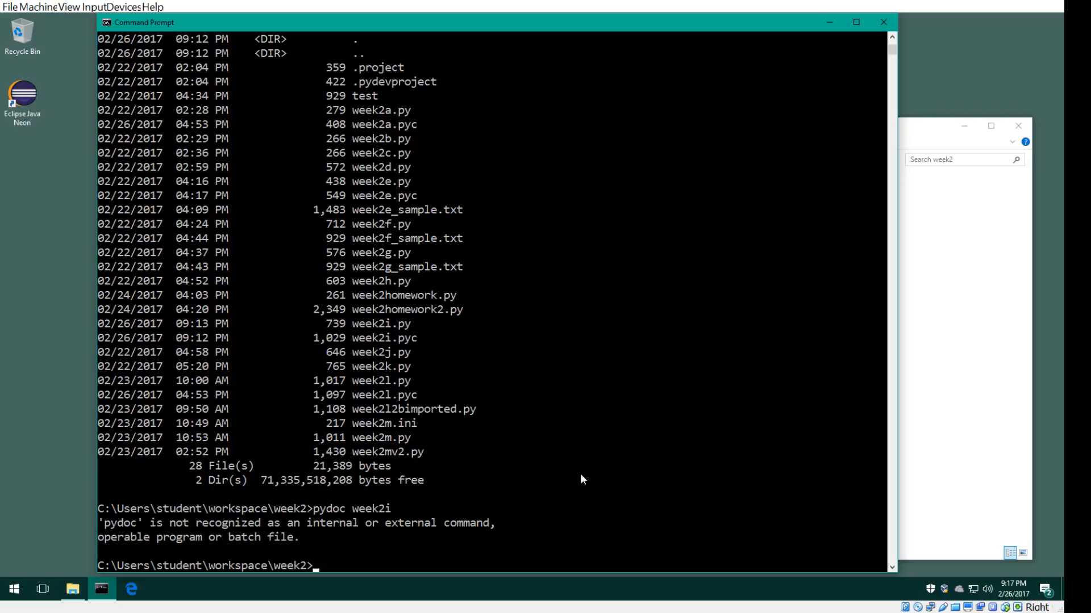
Step: Run 'python -m pydoc week2i' to print the module's help page
{"action": "type", "text": "pythonb"}
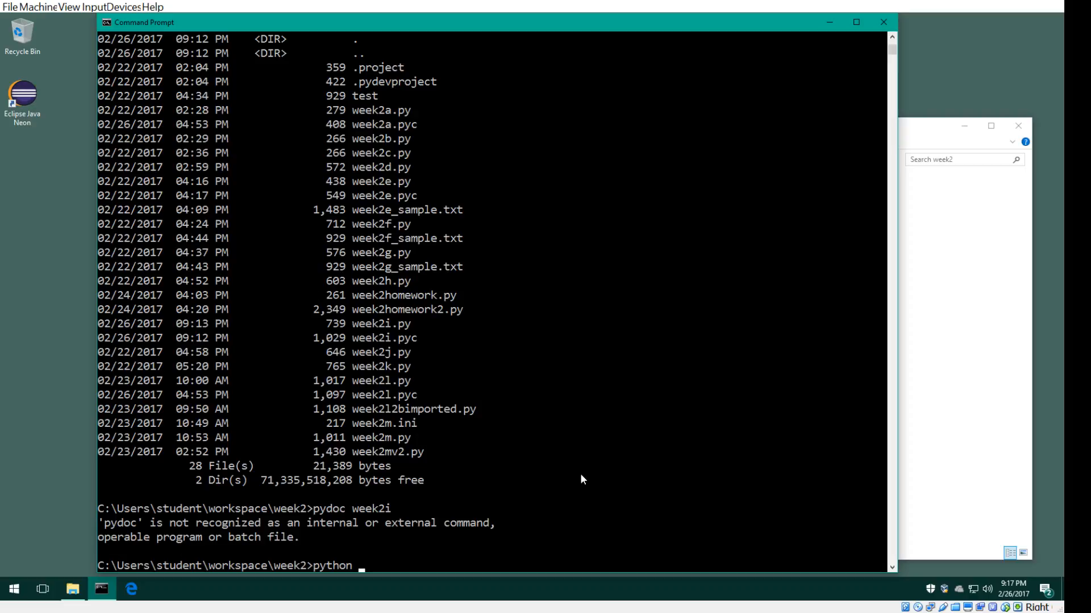
{"action": "type", "text": "-m"}
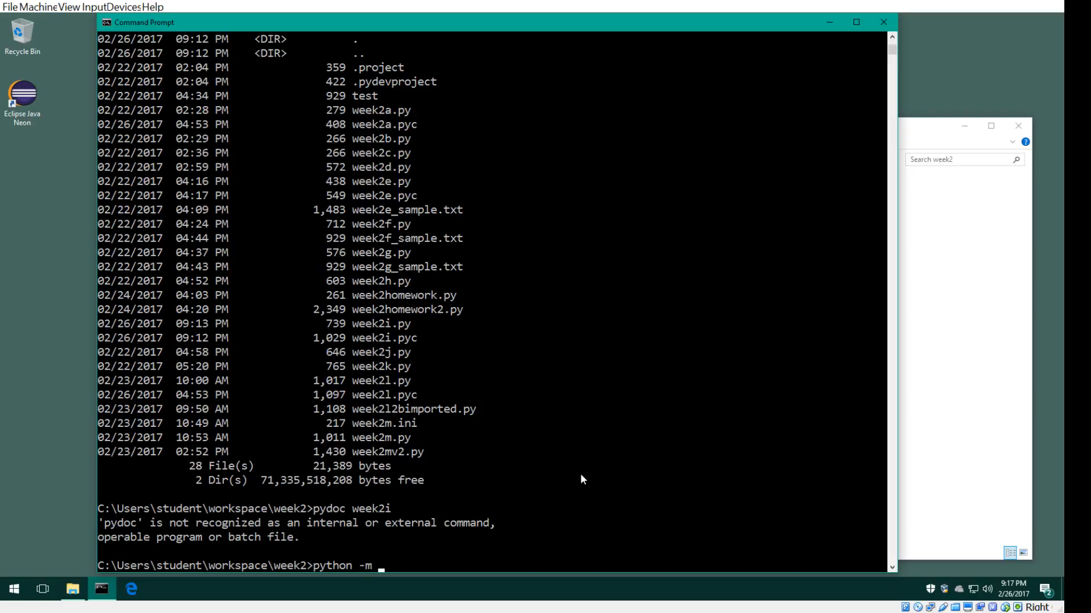
{"action": "type", "text": "pydoc"}
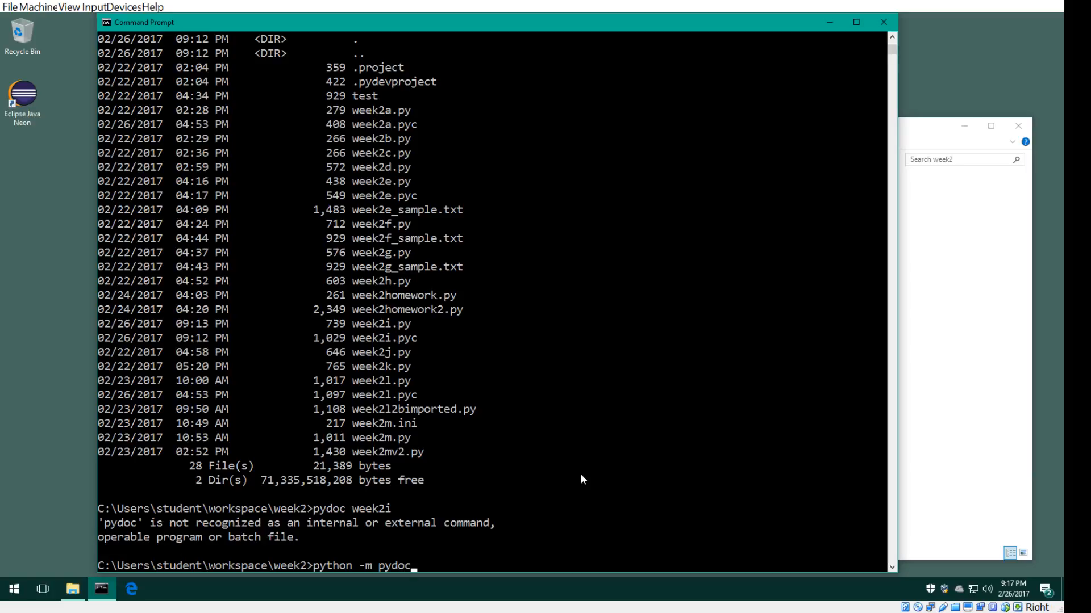
{"action": "mouse_move", "coordinate": [396, 585]}
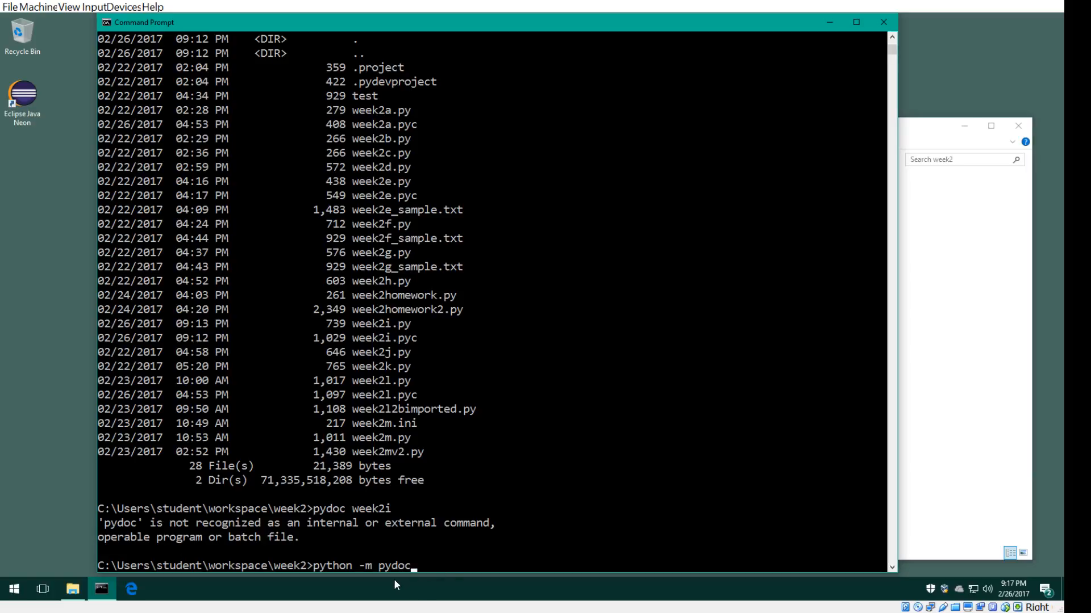
{"action": "mouse_move", "coordinate": [318, 575]}
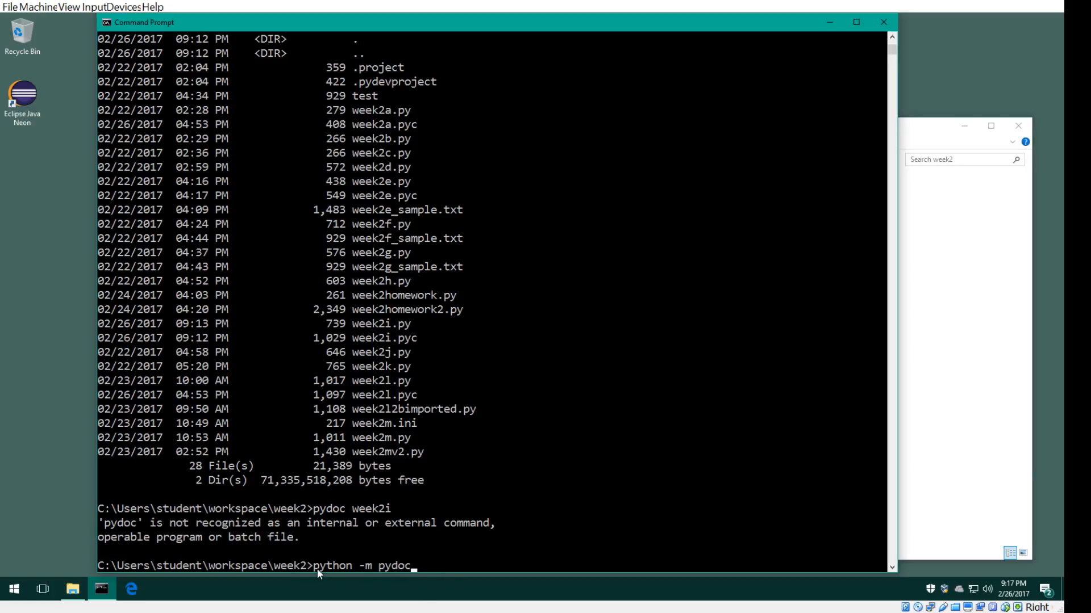
{"action": "mouse_move", "coordinate": [436, 569]}
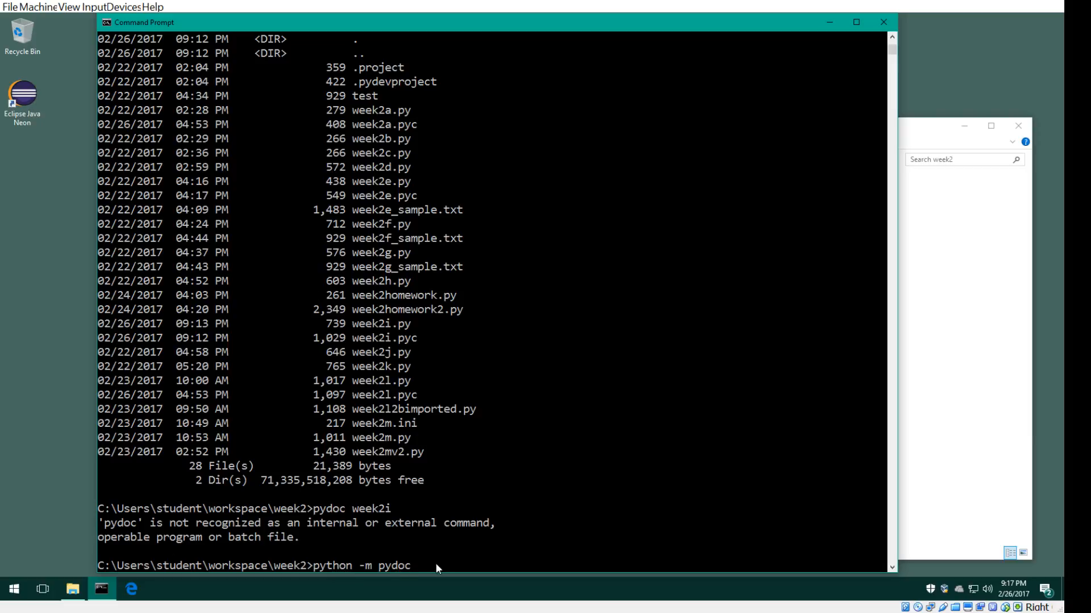
{"action": "mouse_move", "coordinate": [326, 570]}
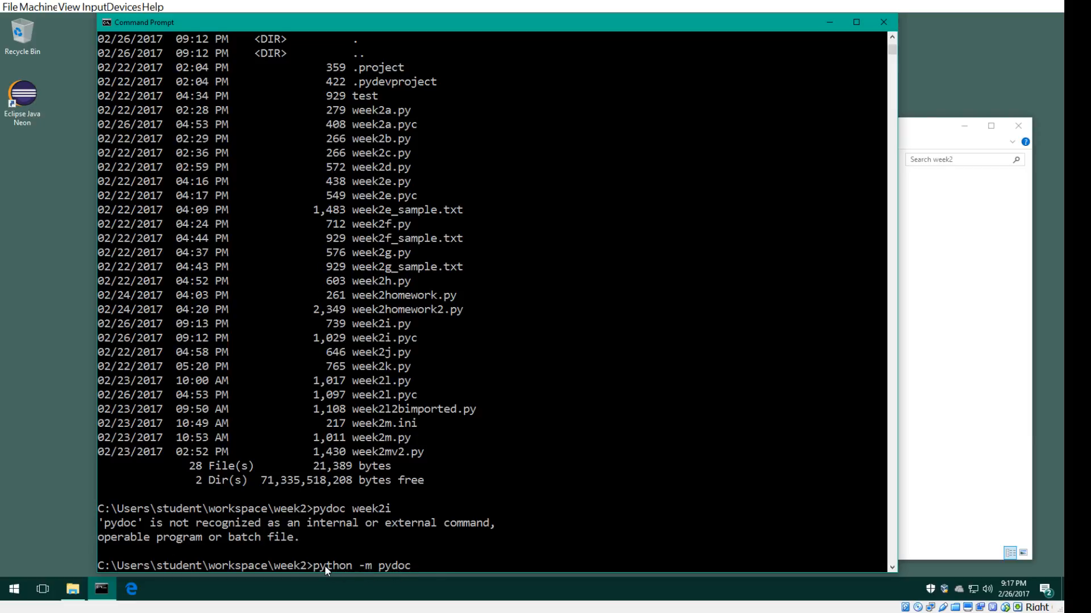
{"action": "mouse_move", "coordinate": [389, 574]}
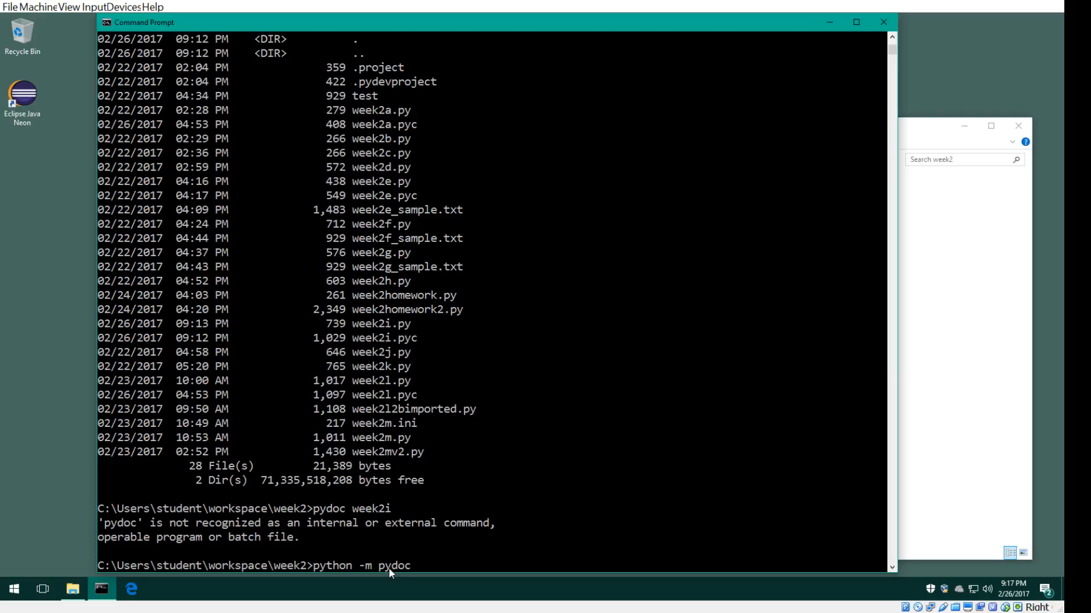
{"action": "mouse_move", "coordinate": [527, 554]}
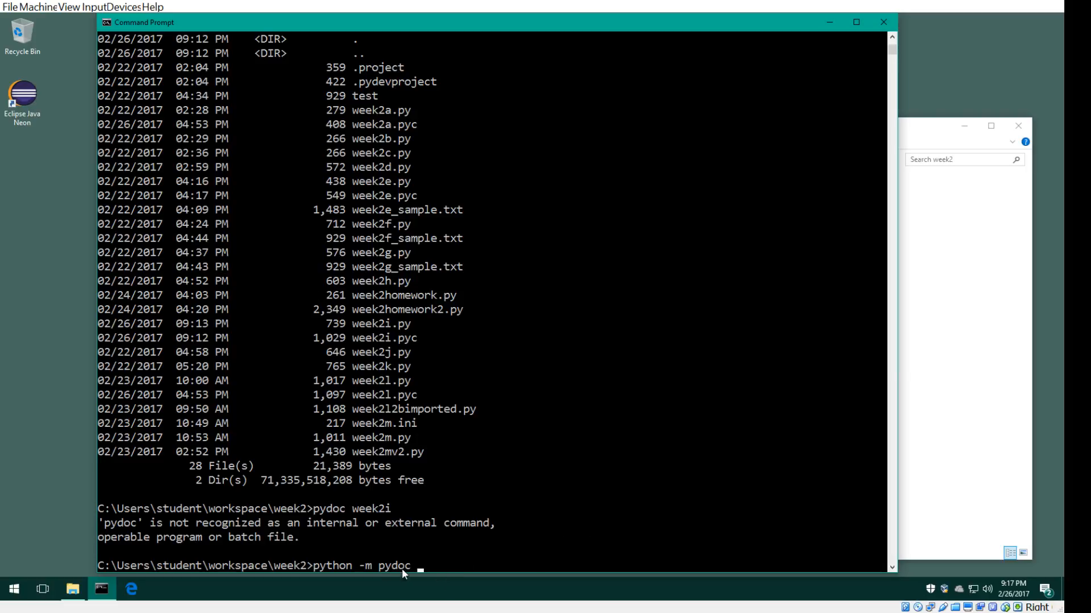
{"action": "type", "text": "week2"}
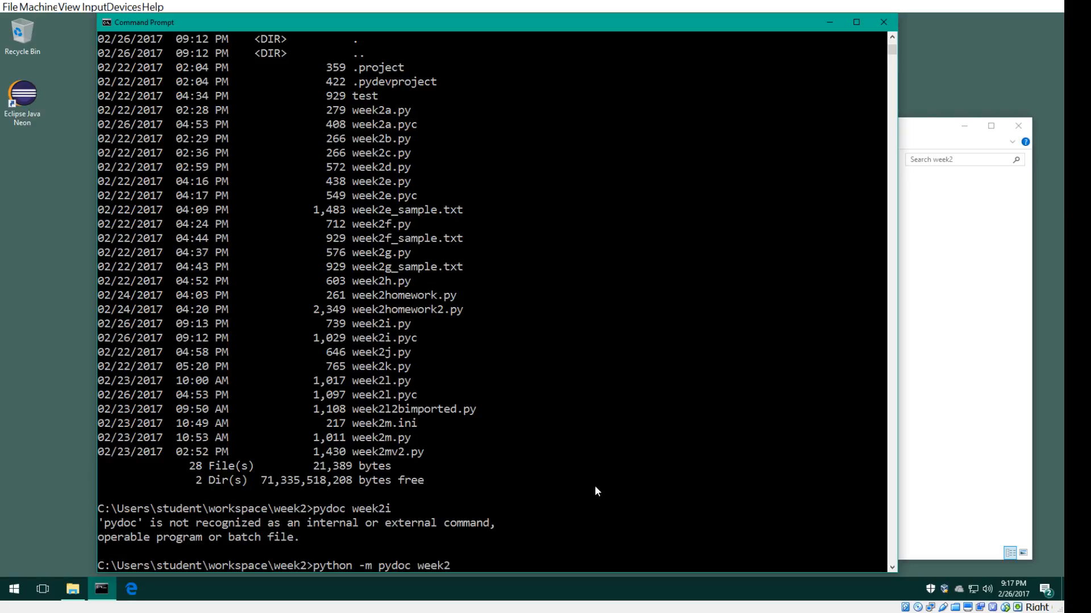
{"action": "type", "text": "i"}
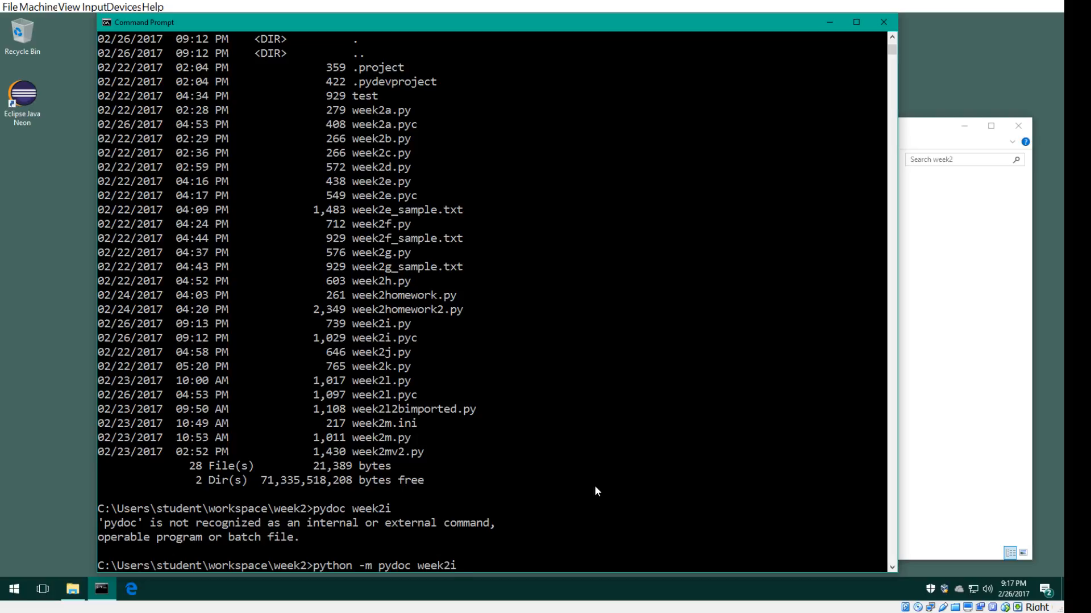
{"action": "key", "text": "Return"}
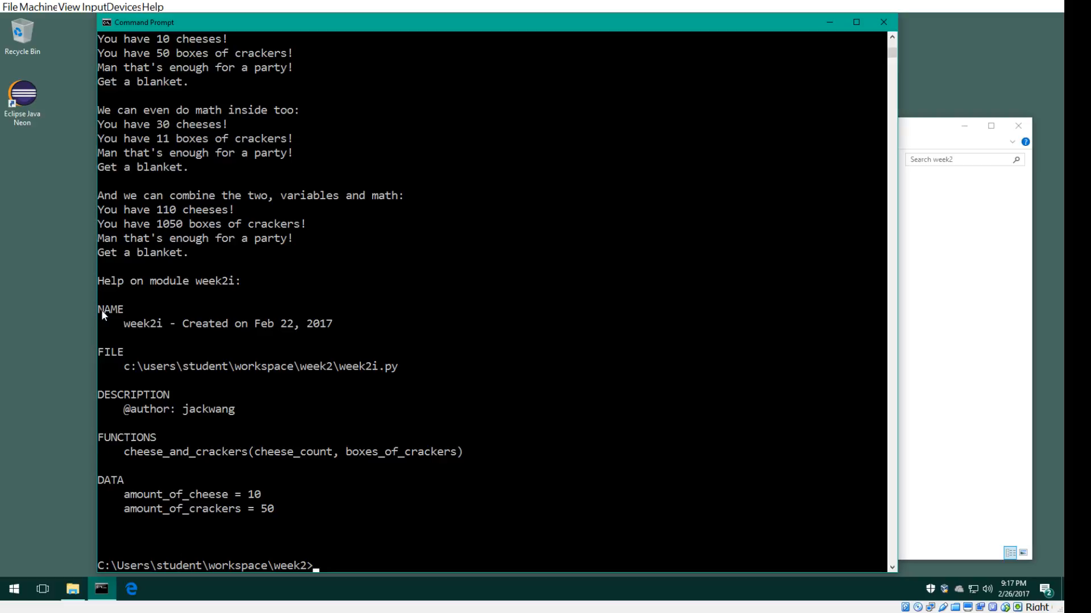
{"action": "mouse_move", "coordinate": [109, 298]}
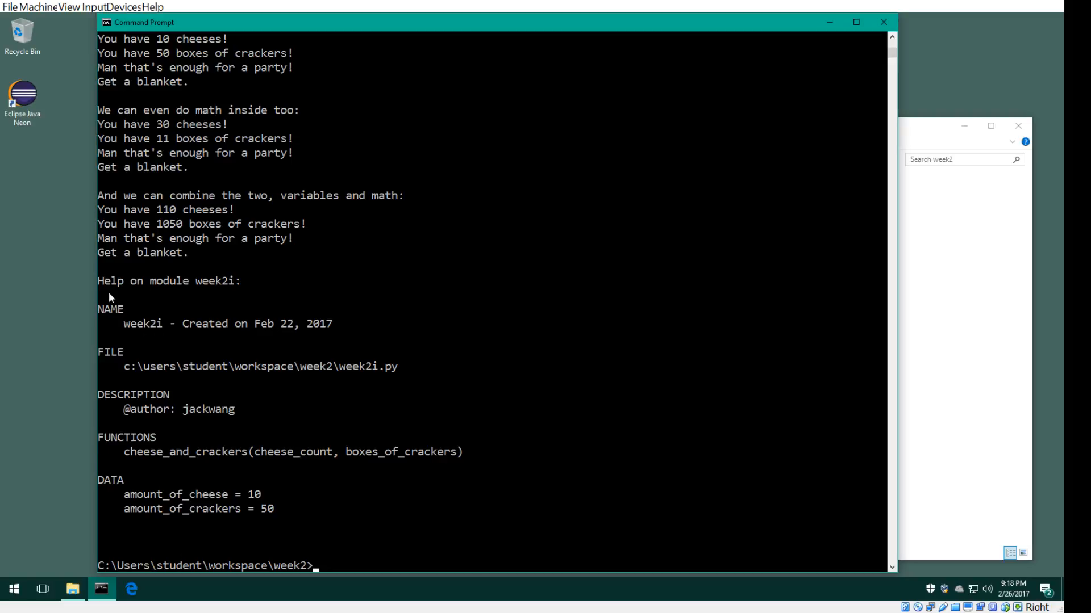
{"action": "mouse_move", "coordinate": [122, 383]}
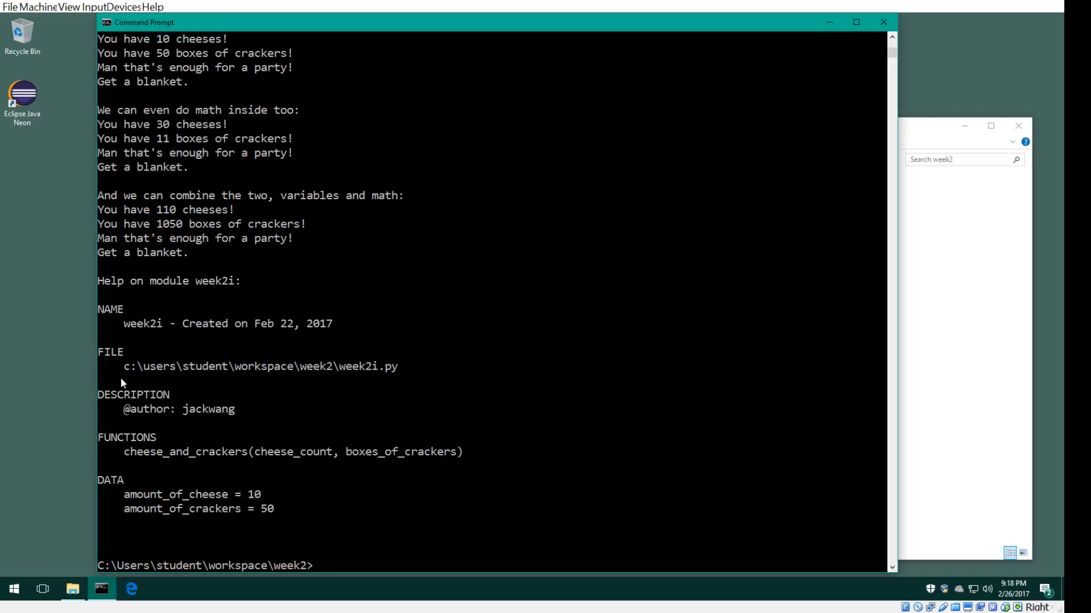
{"action": "mouse_move", "coordinate": [398, 376]}
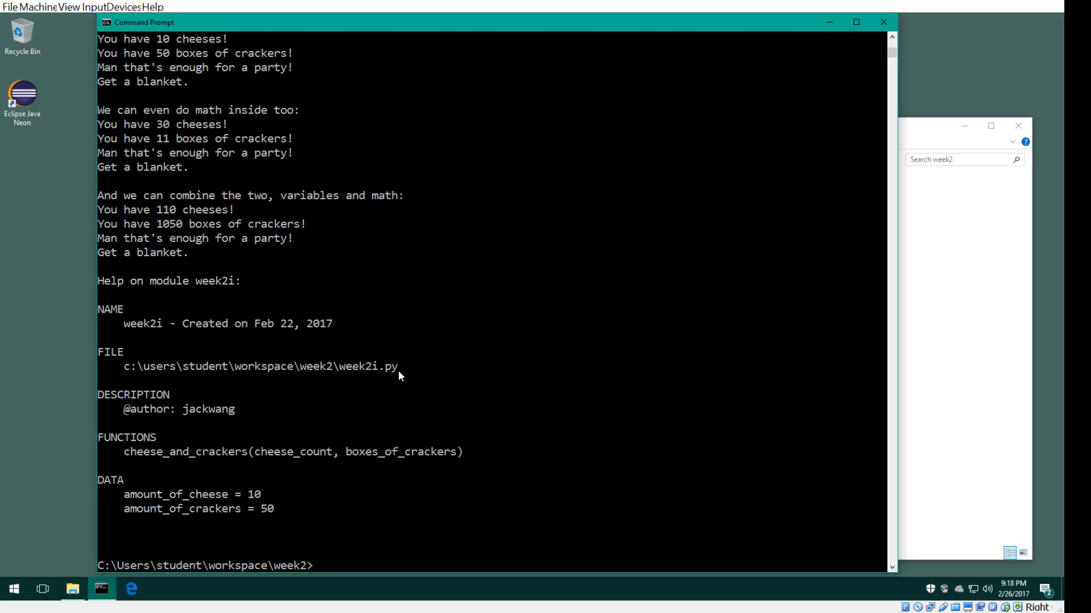
{"action": "mouse_move", "coordinate": [232, 424]}
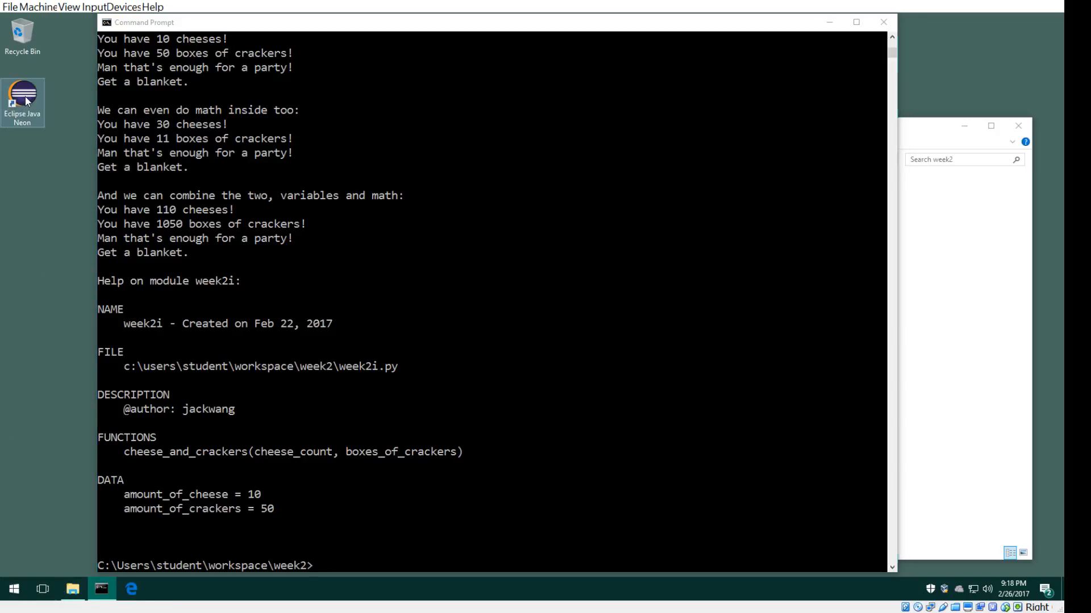
Step: Launch Eclipse Java Neon and accept the default workspace so week2i.py loads
{"action": "double_click", "coordinate": [22, 102]}
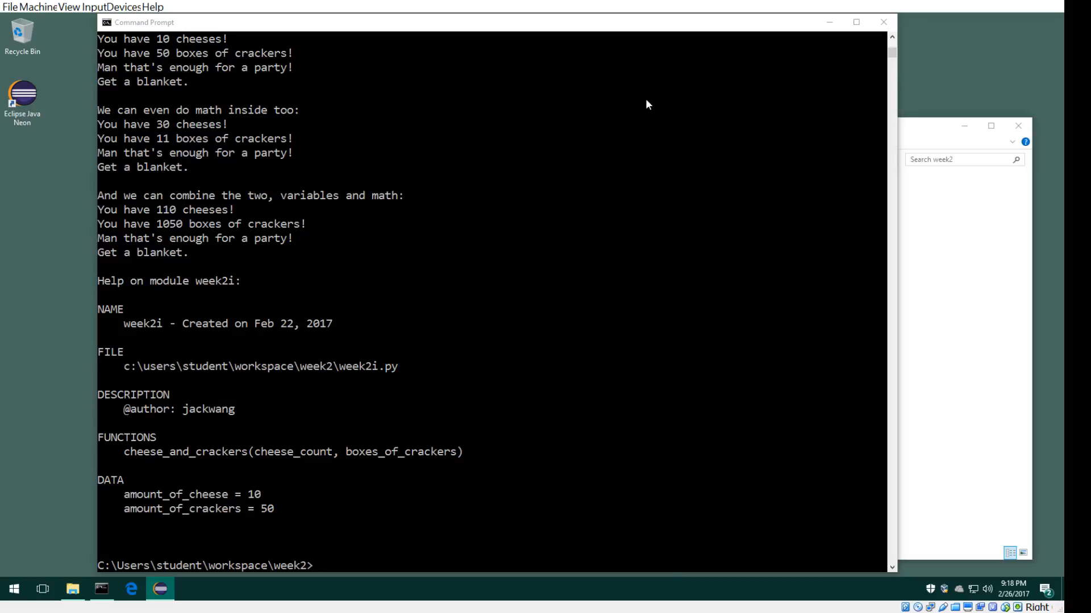
{"action": "left_click", "coordinate": [160, 589]}
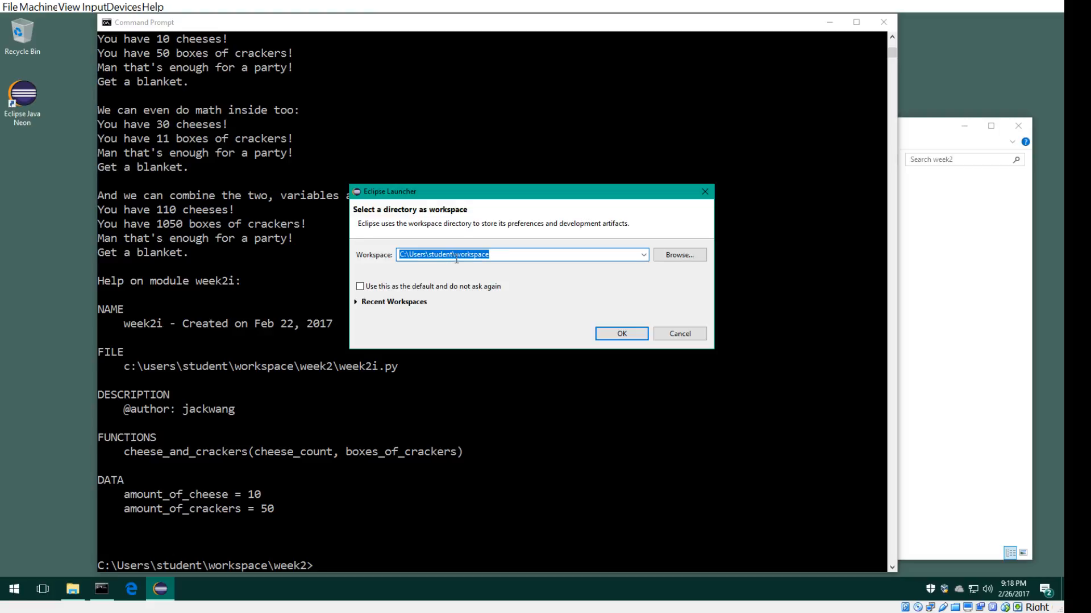
{"action": "left_click", "coordinate": [620, 333]}
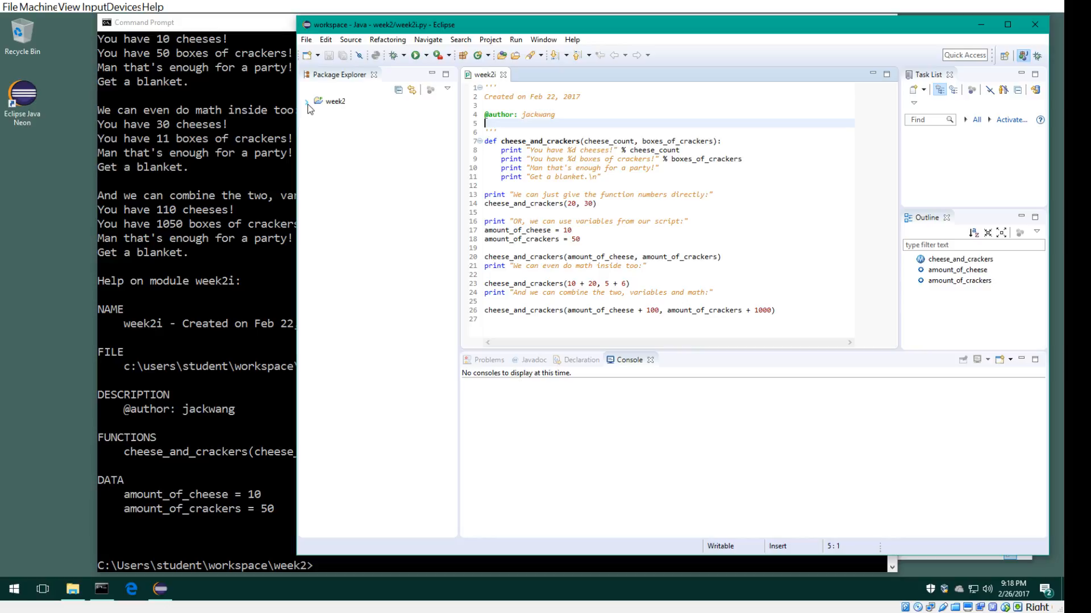
{"action": "mouse_move", "coordinate": [314, 126]}
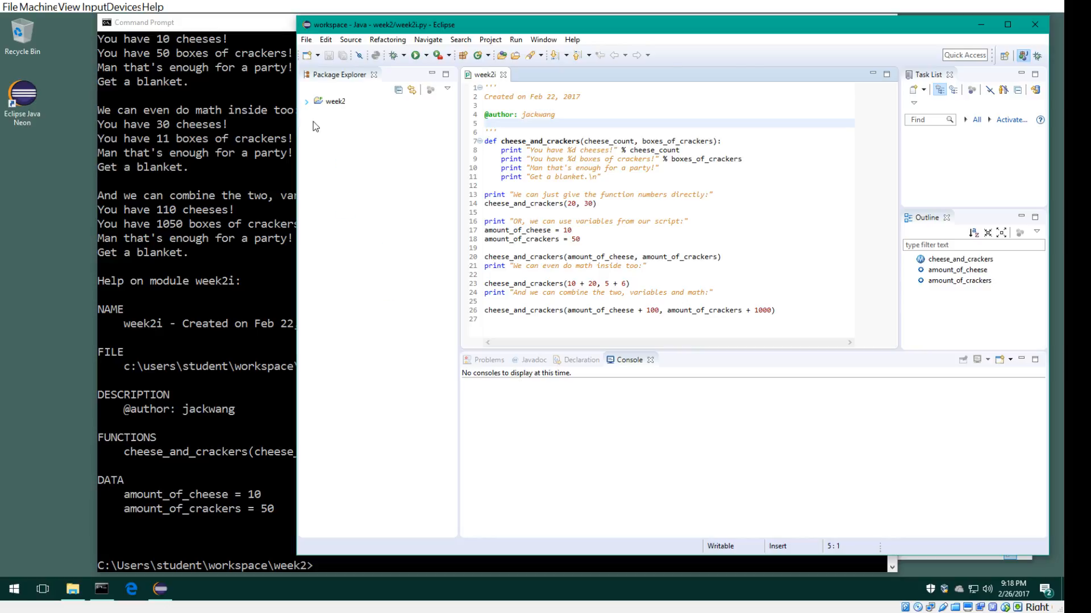
{"action": "left_click", "coordinate": [306, 102]}
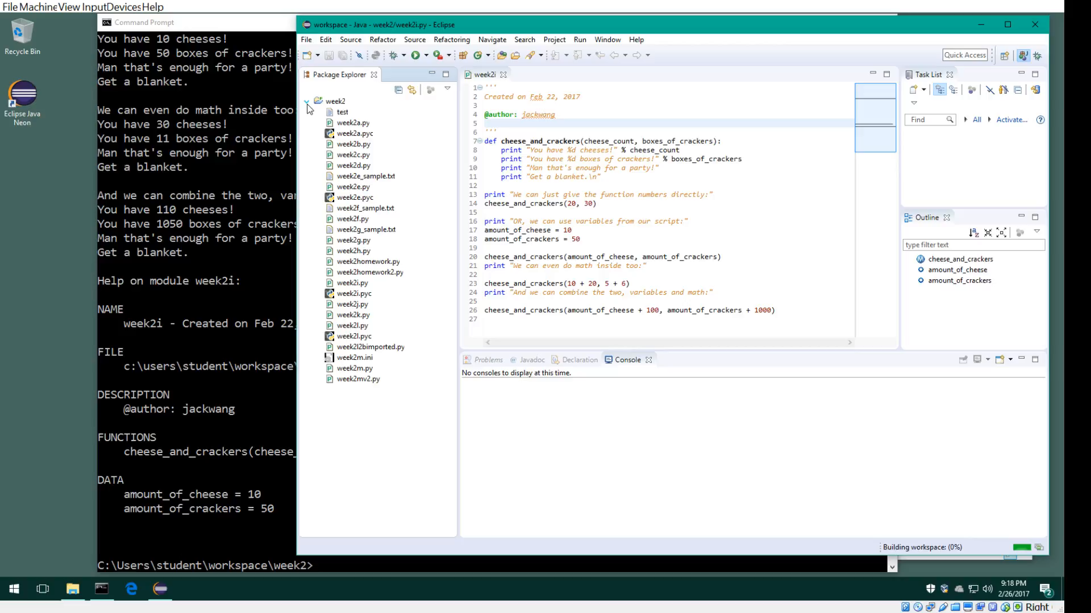
{"action": "left_click", "coordinate": [351, 283]}
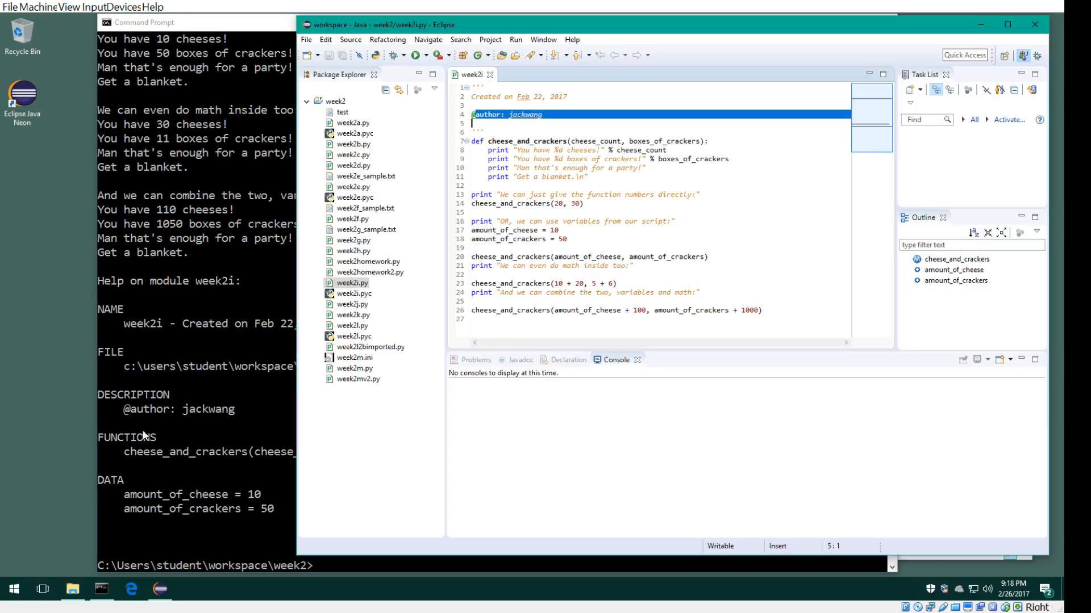
{"action": "left_click", "coordinate": [479, 131]}
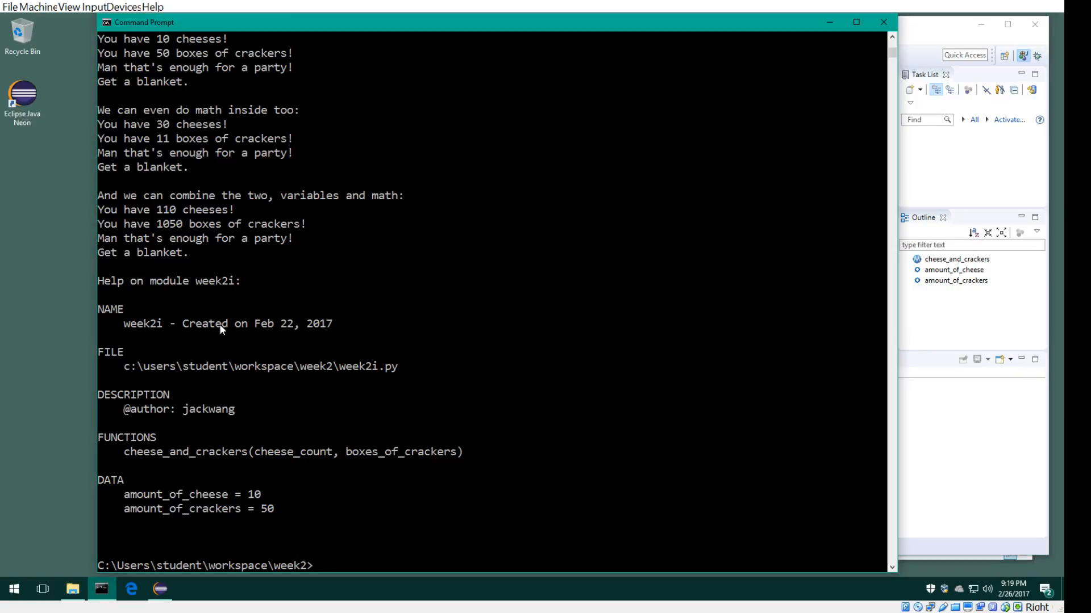
{"action": "mouse_move", "coordinate": [913, 367]}
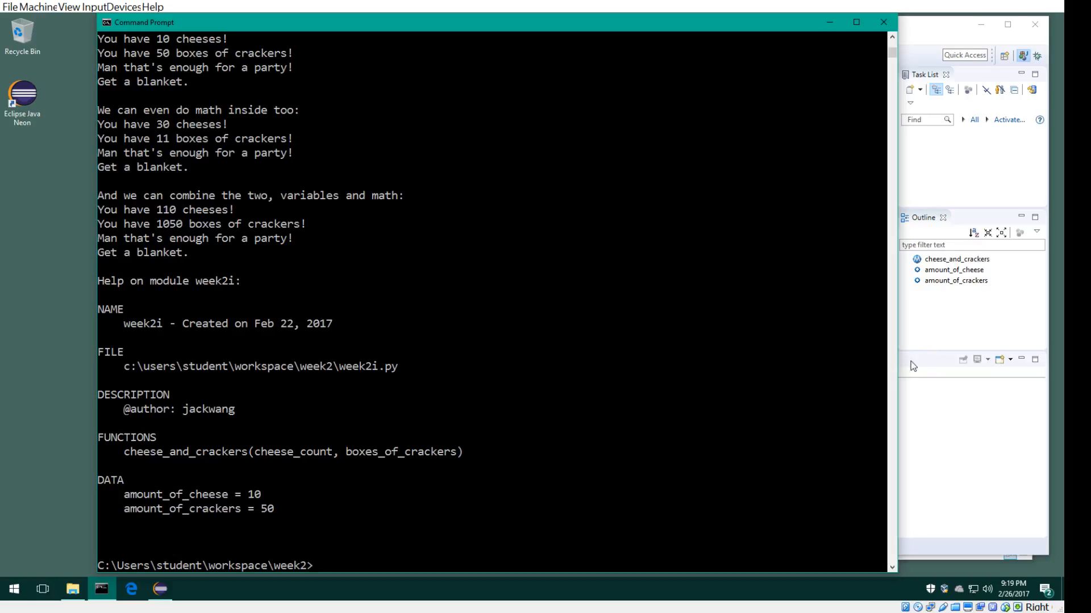
{"action": "left_click", "coordinate": [159, 590]}
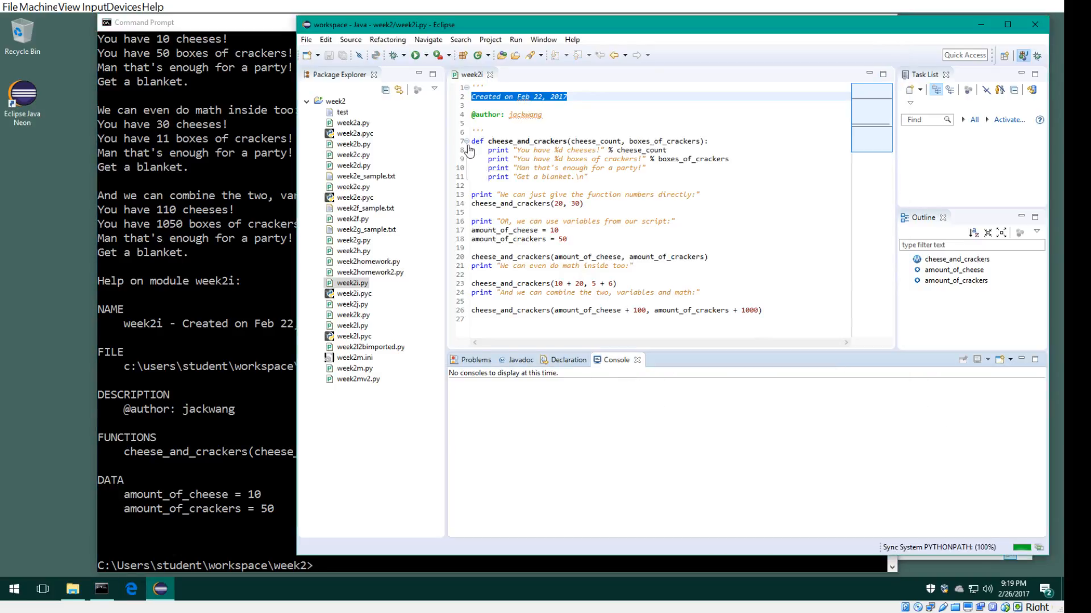
{"action": "mouse_move", "coordinate": [350, 325]}
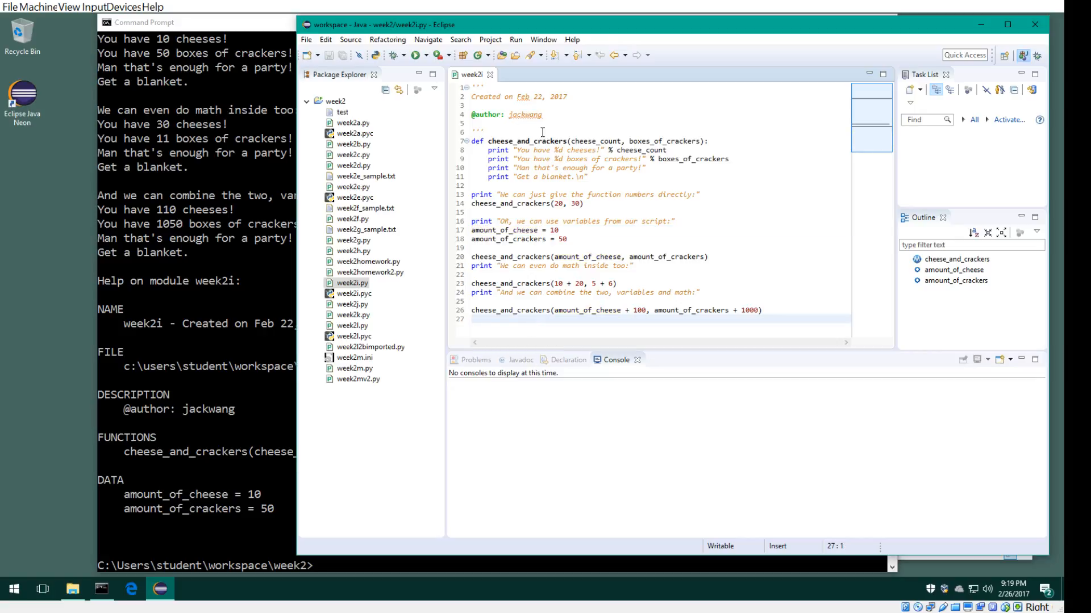
{"action": "left_click", "coordinate": [541, 114]}
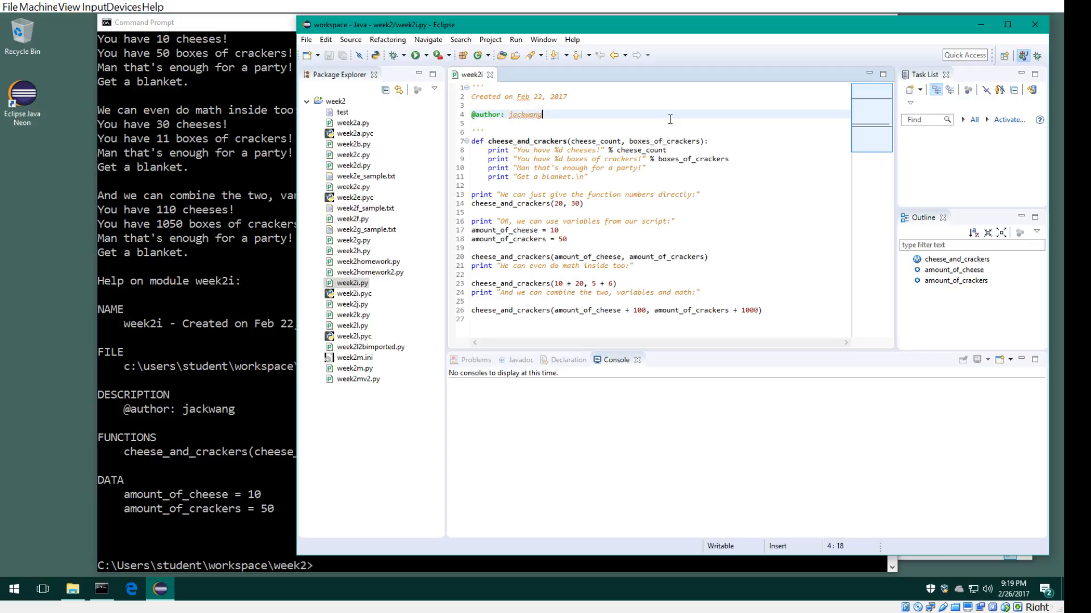
{"action": "key", "text": "Return"}
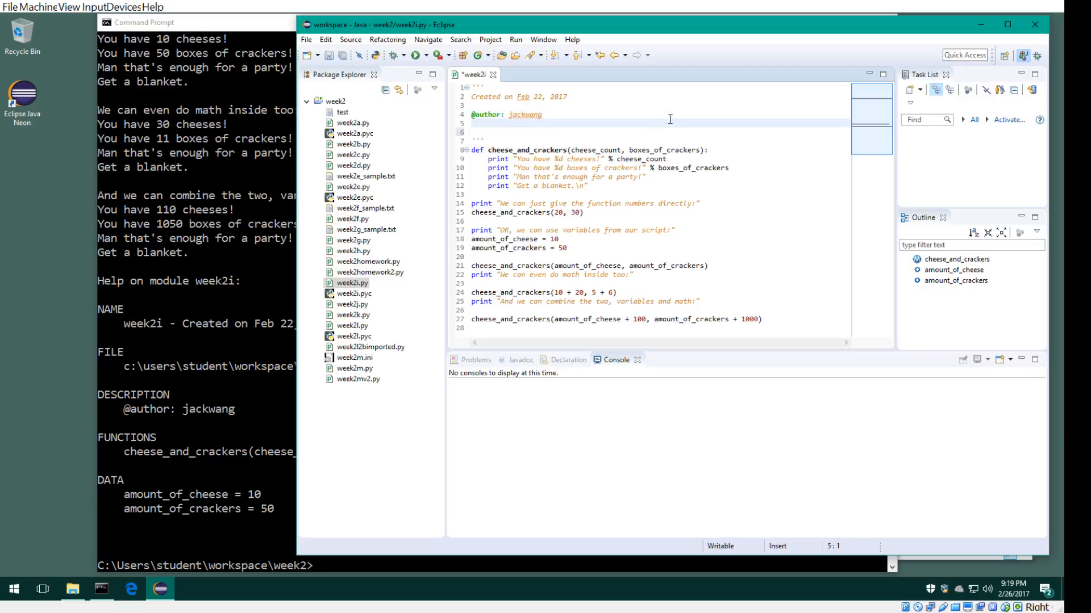
{"action": "type", "text": "@"}
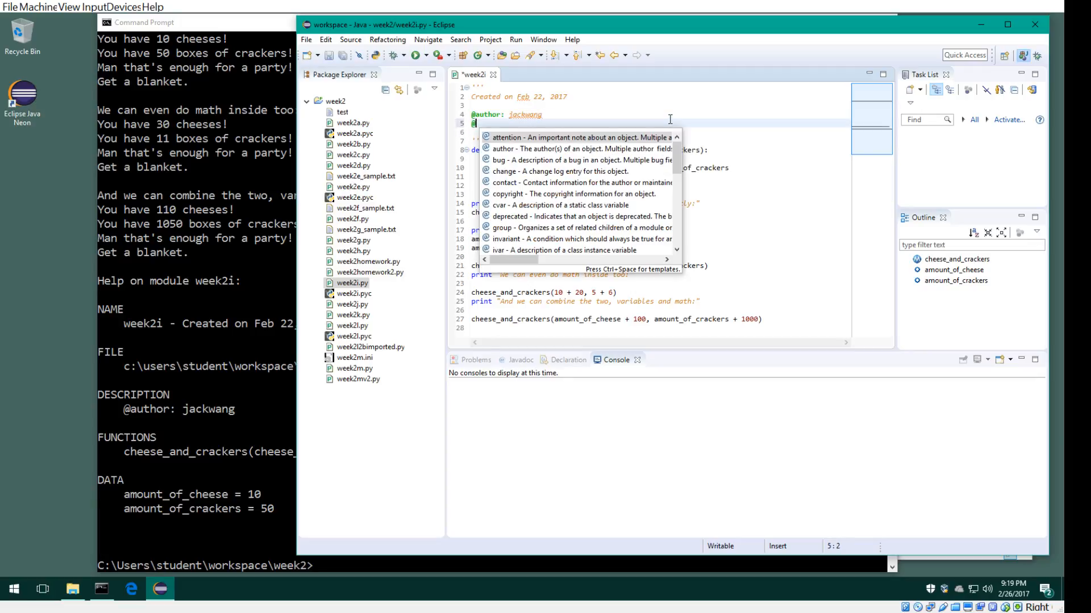
{"action": "type", "text": "compan"}
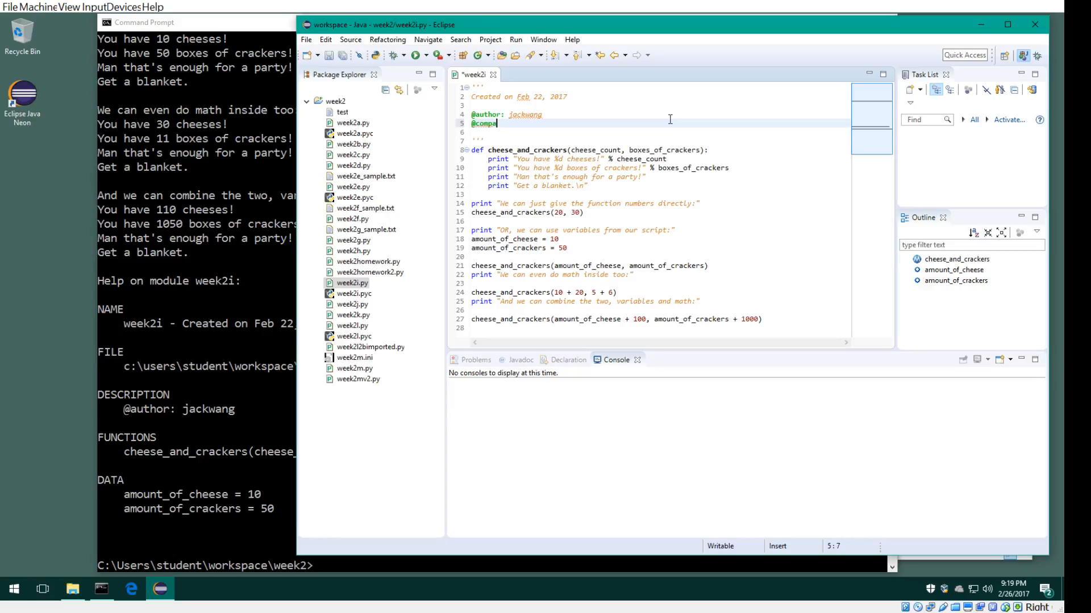
{"action": "type", "text": "ny"}
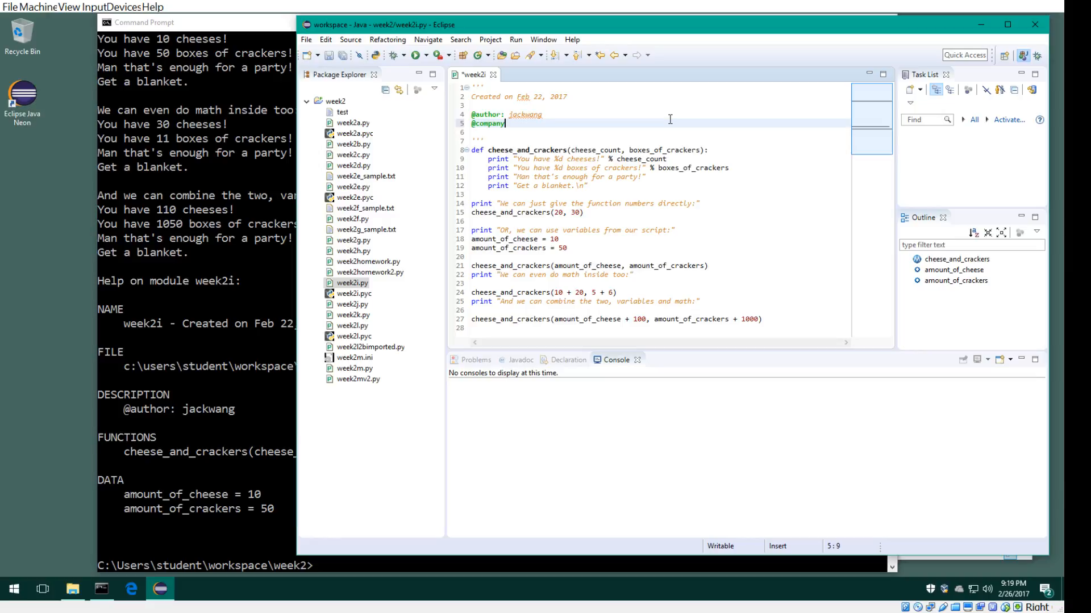
{"action": "type", "text": "AVTe"}
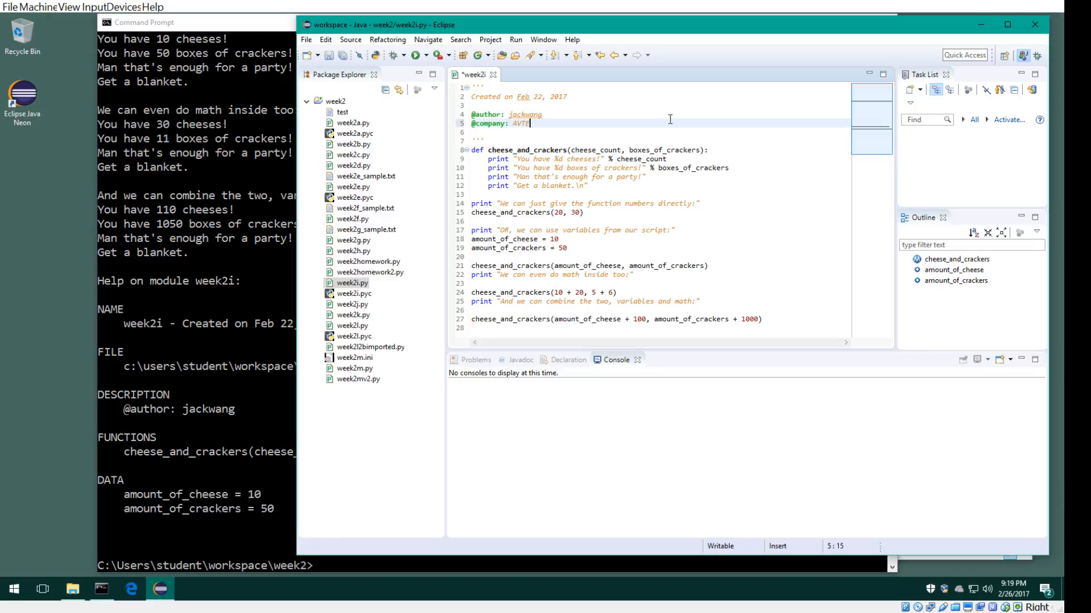
{"action": "type", "text": "CH"}
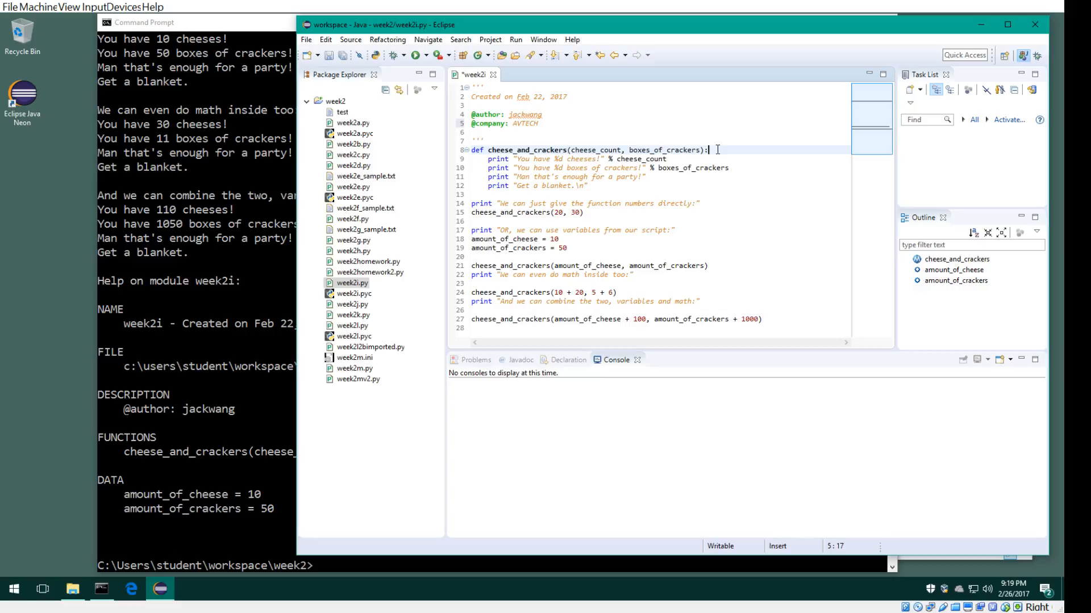
Step: Start a docstring under cheese_and_crackers beginning 'where "cheese_count"'
{"action": "key", "text": "Return"}
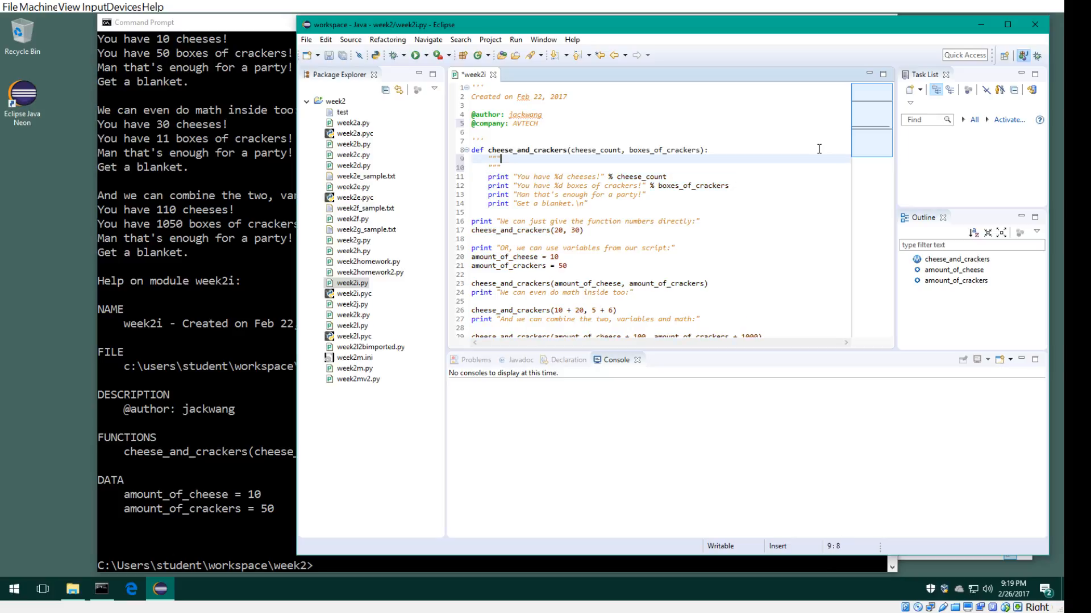
{"action": "key", "text": "Enter"}
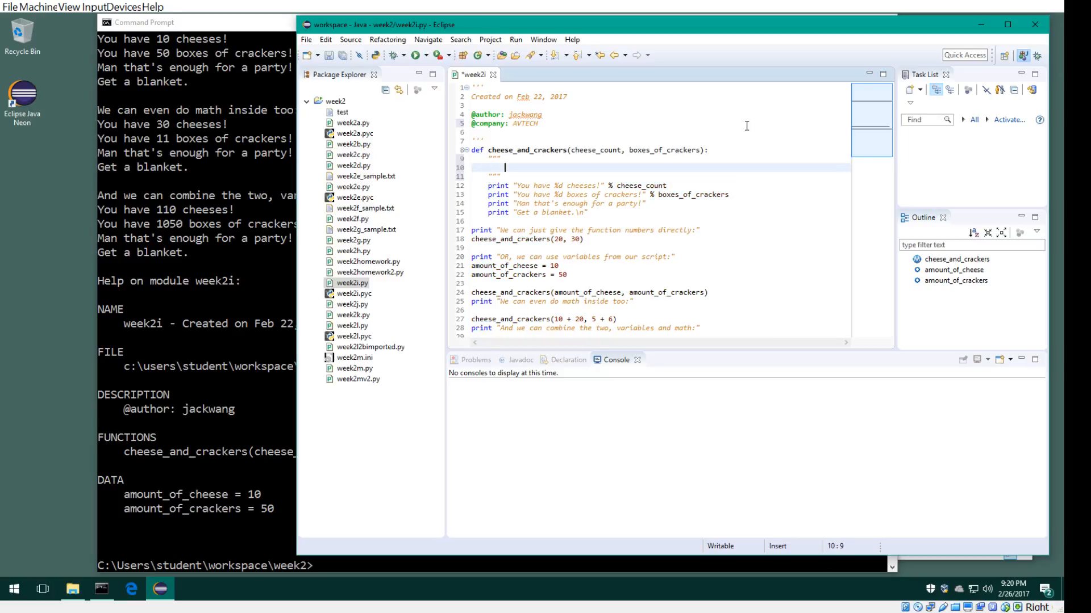
{"action": "type", "text": "where"}
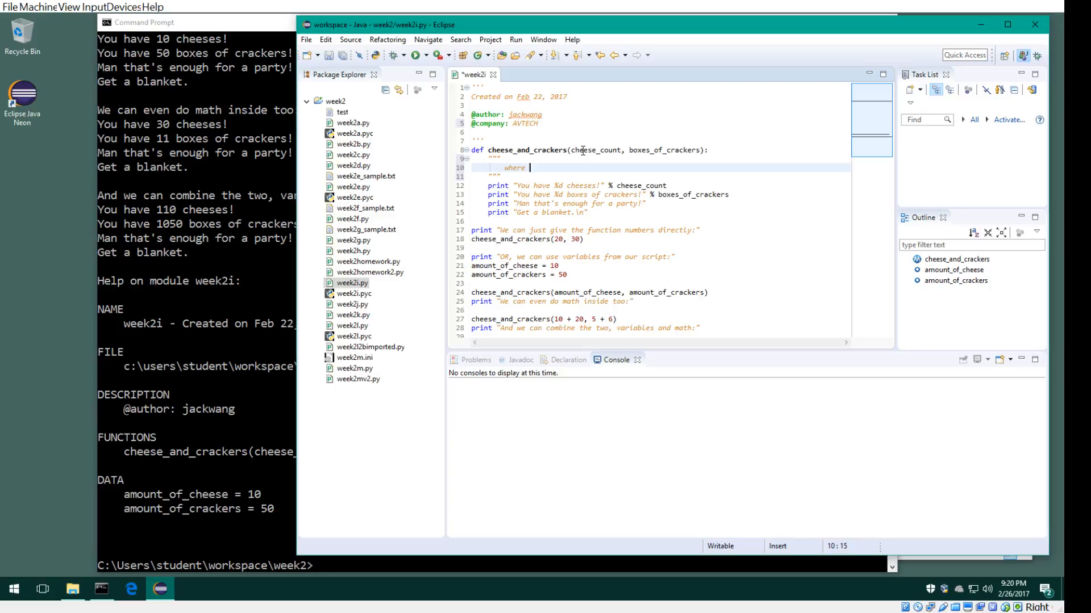
{"action": "double_click", "coordinate": [591, 150]}
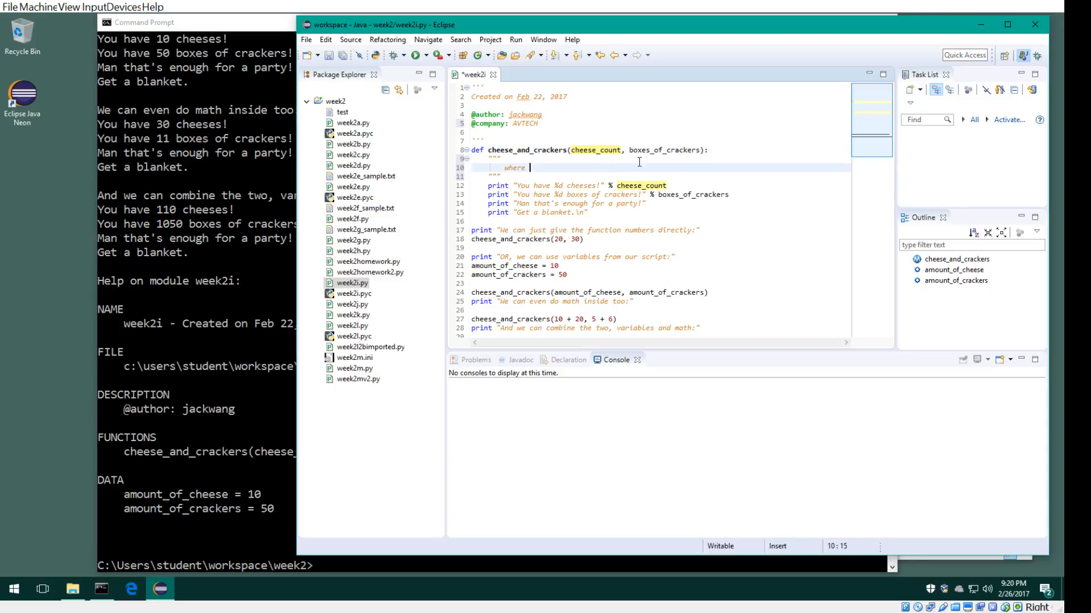
{"action": "type", "text": "\"cheese_count\""}
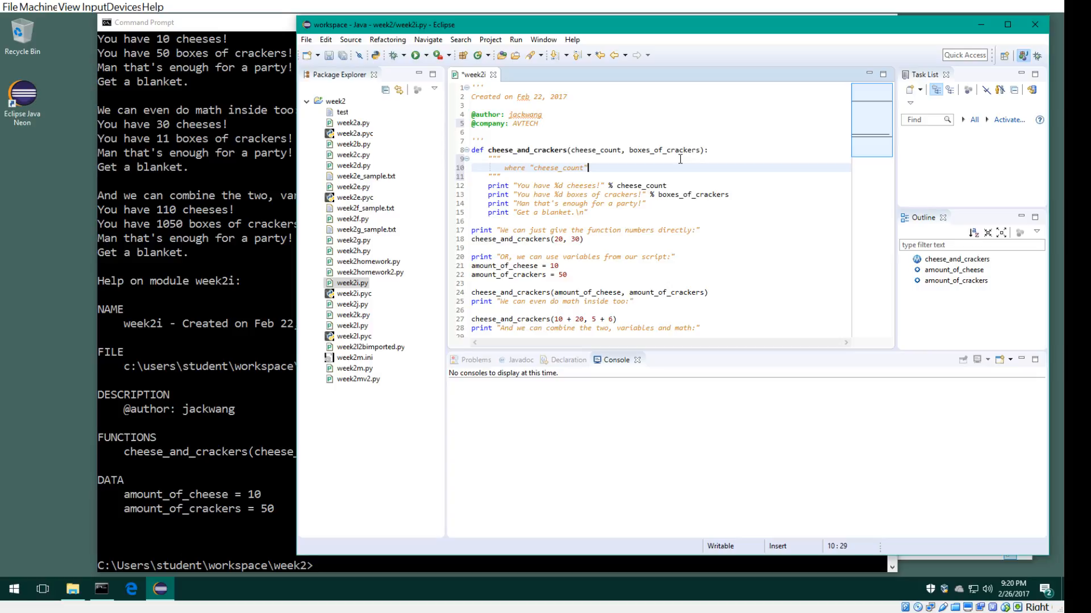
Step: Finish the line: 'and "boxes_of_crackers" both have to be integers'
{"action": "left_click", "coordinate": [636, 150]}
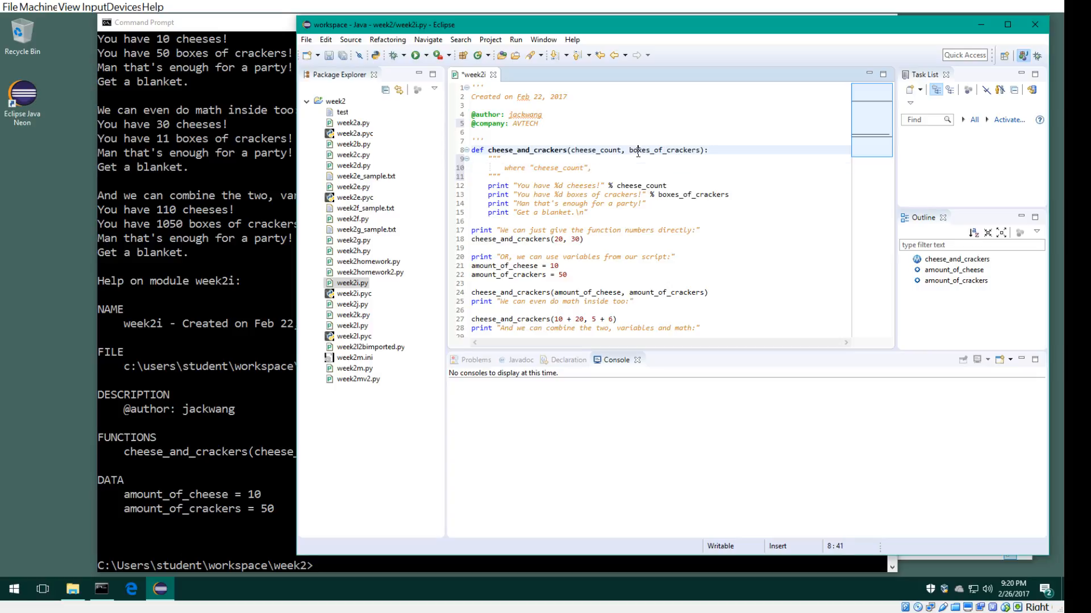
{"action": "left_click", "coordinate": [602, 168]}
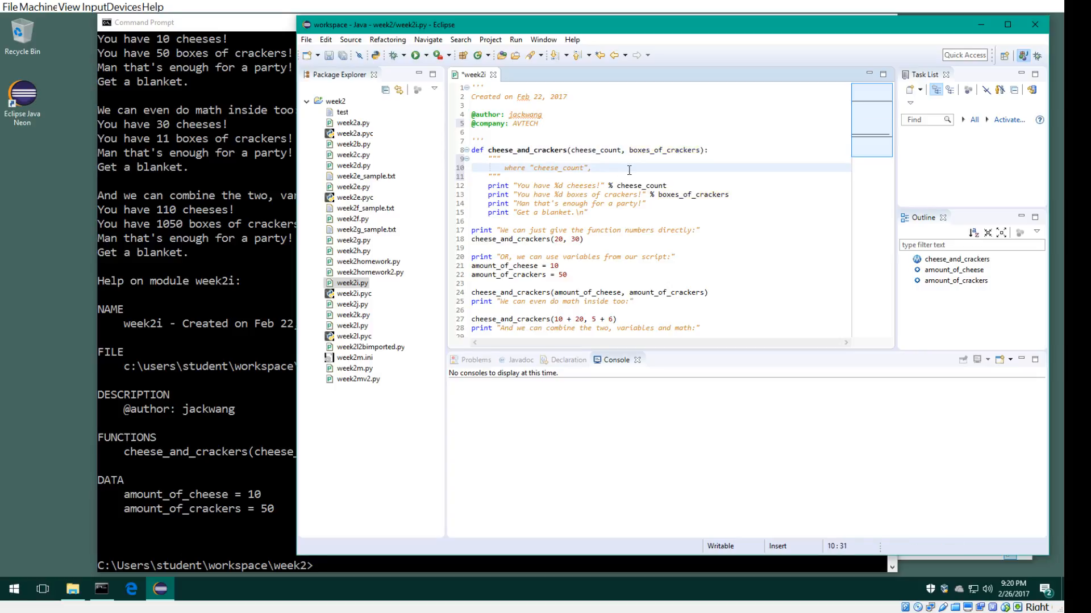
{"action": "type", "text": "\"boxes_of_crackers\""}
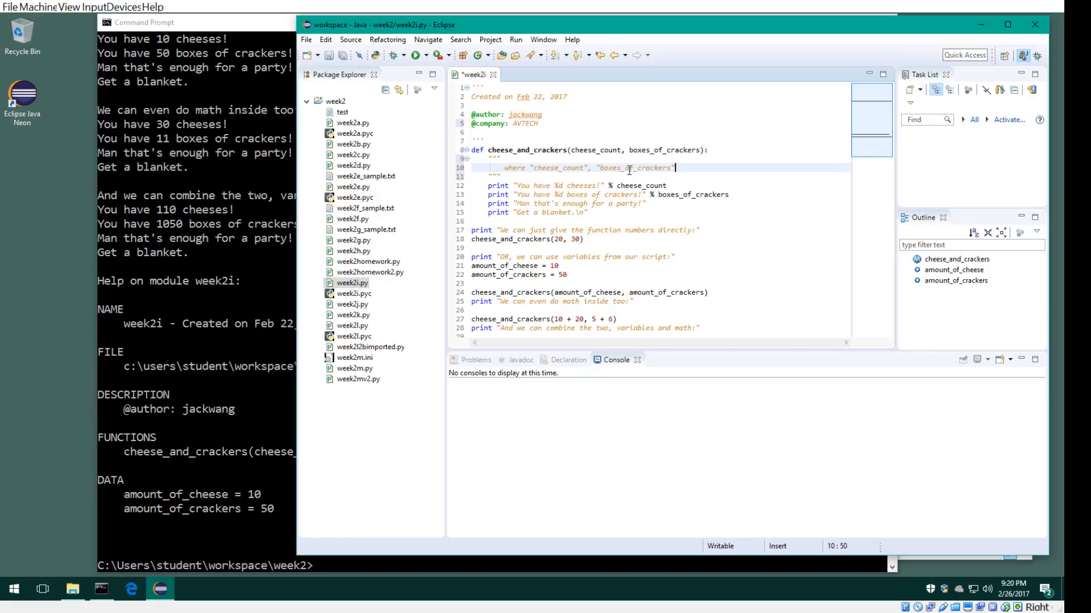
{"action": "mouse_move", "coordinate": [572, 195]}
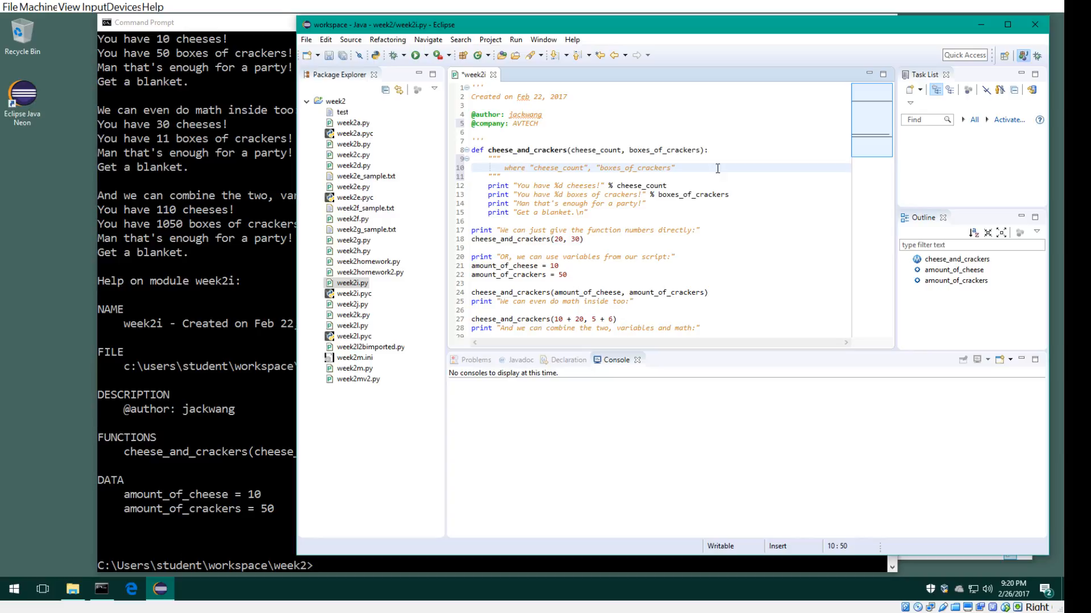
{"action": "mouse_move", "coordinate": [592, 172]}
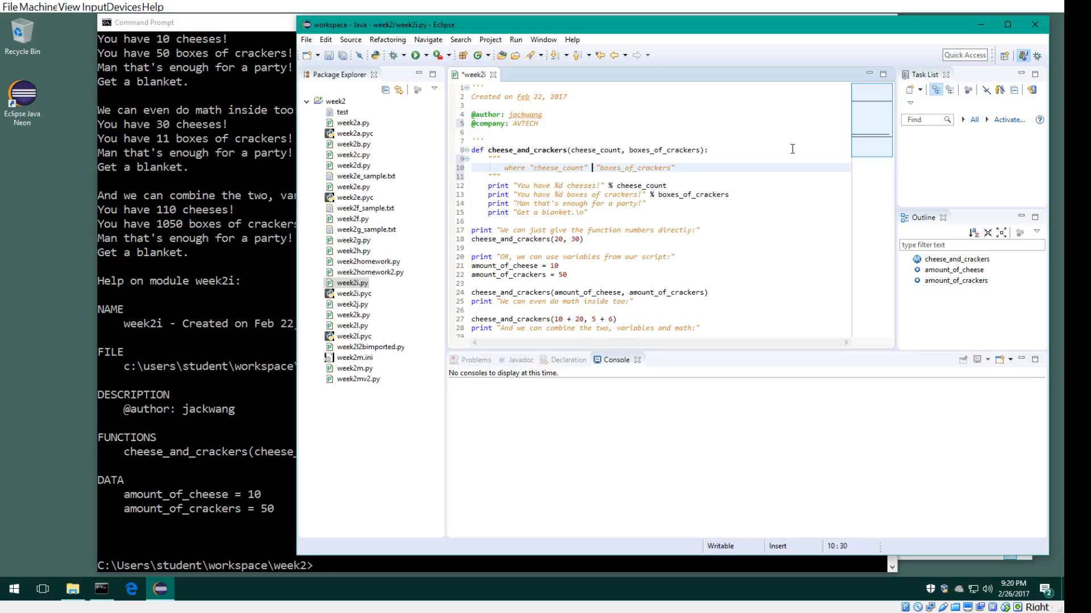
{"action": "type", "text": "and"}
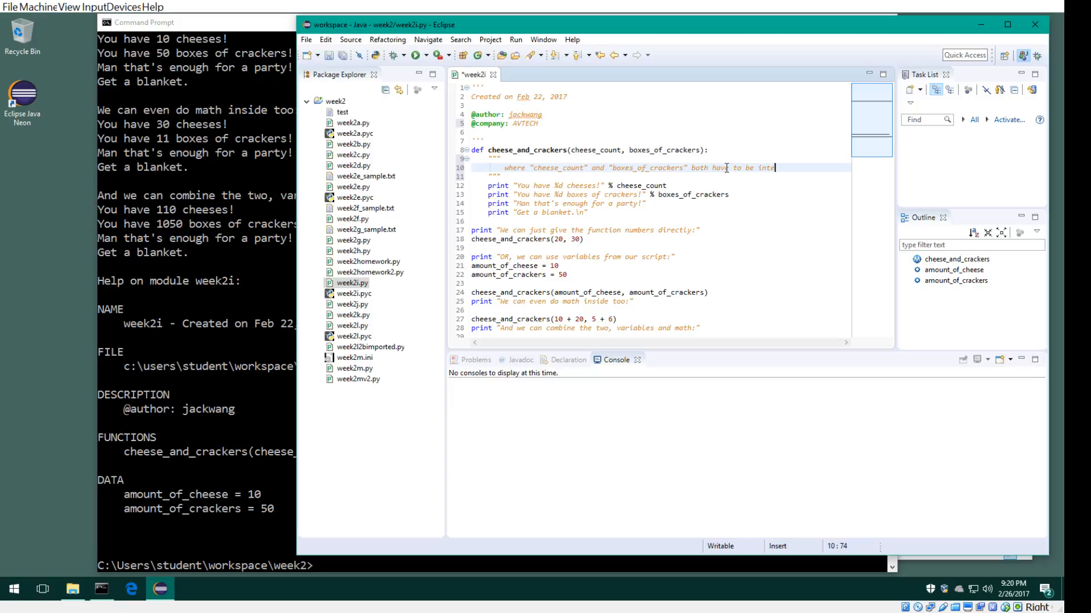
{"action": "type", "text": "gers"}
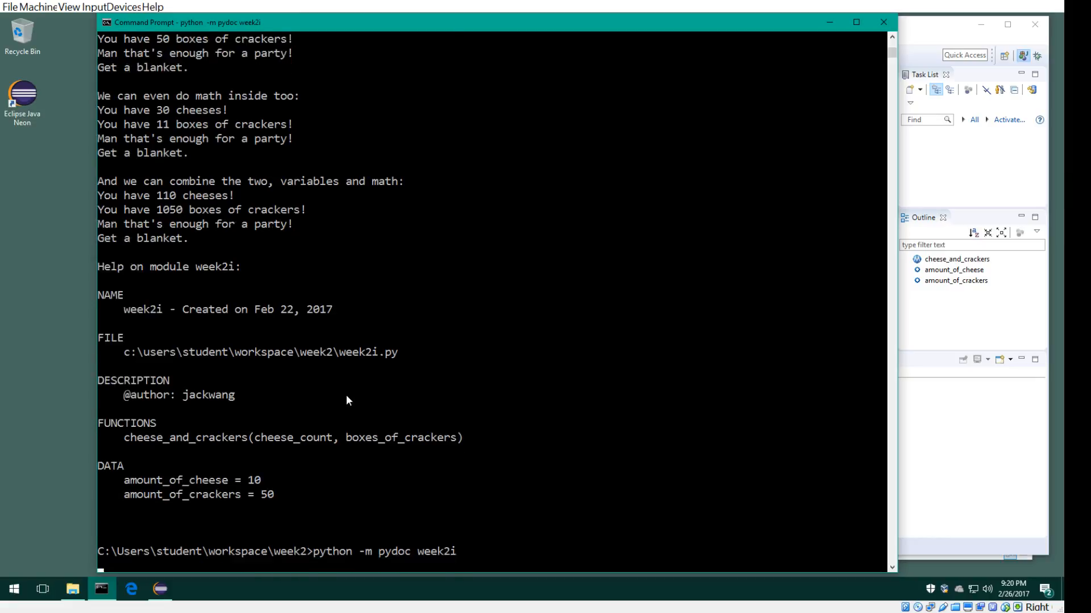
Step: Rerun pydoc on week2i to see the integers note, then return to Eclipse
{"action": "key", "text": "Return"}
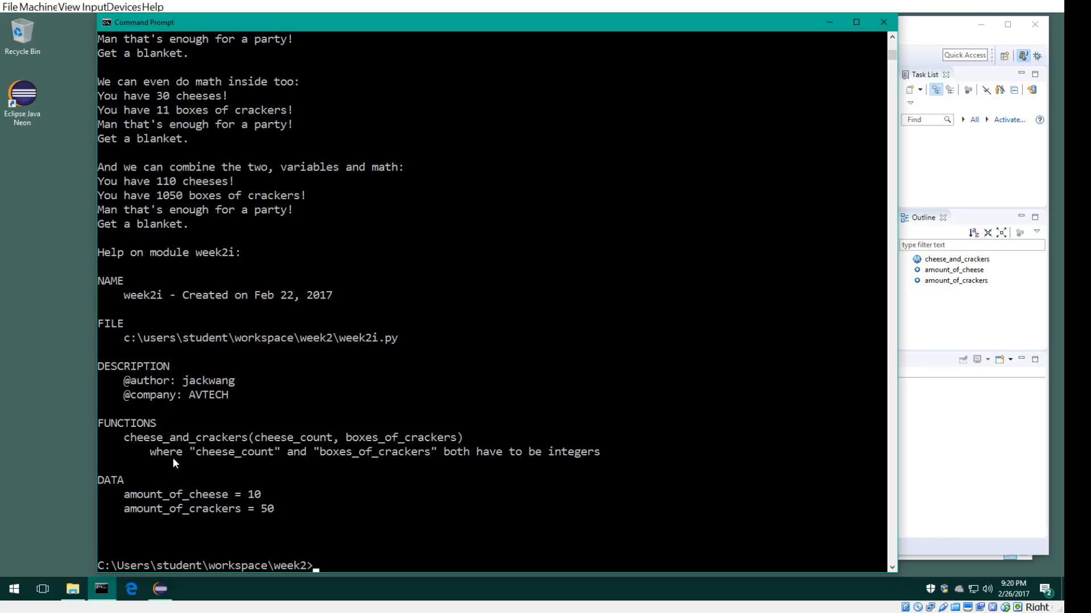
{"action": "mouse_move", "coordinate": [369, 461]}
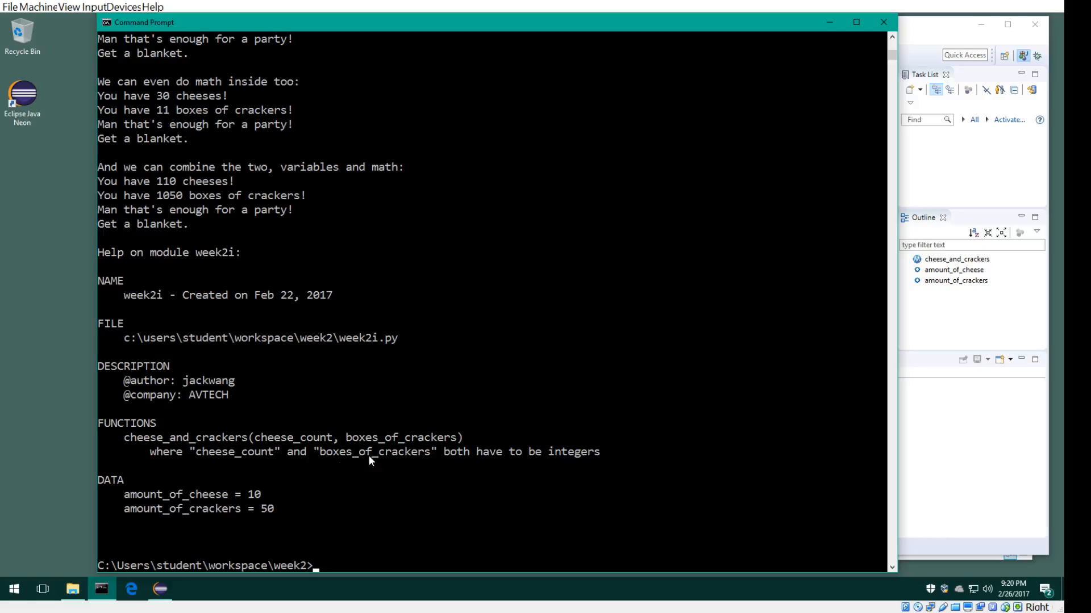
{"action": "mouse_move", "coordinate": [893, 286]}
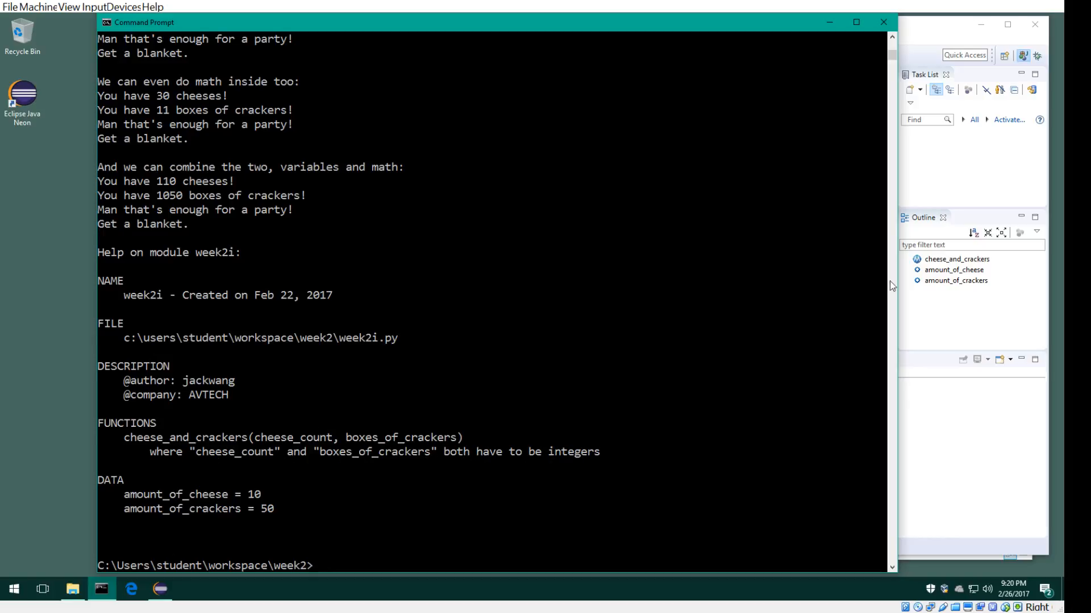
{"action": "left_click", "coordinate": [159, 589]}
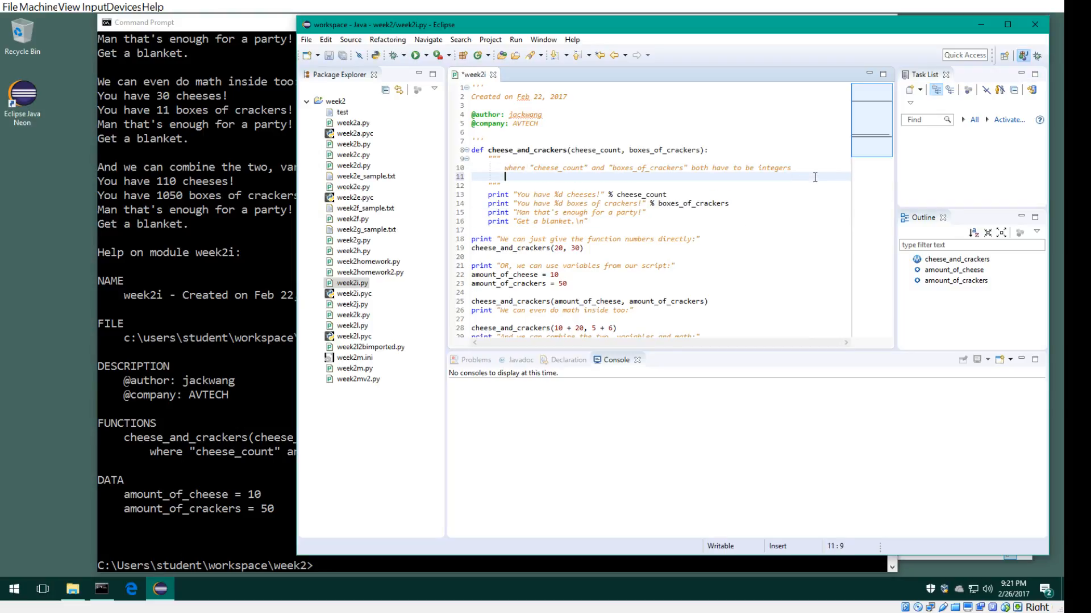
Step: Add a docstring line: function returns nothing, it just prints the parameters you have passed
{"action": "key", "text": "Return"}
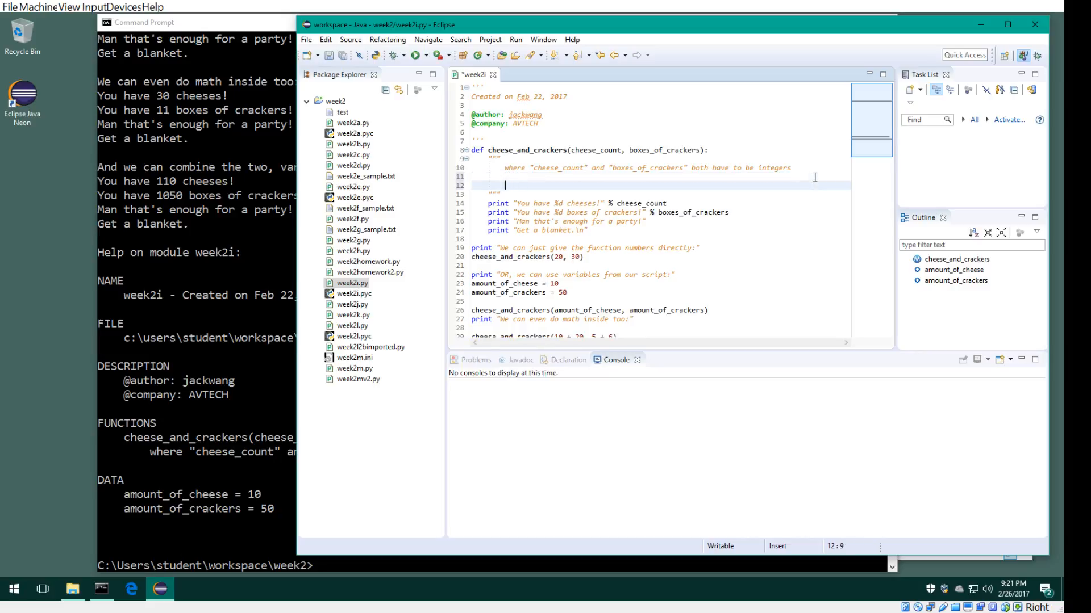
{"action": "type", "text": "This function returns a"}
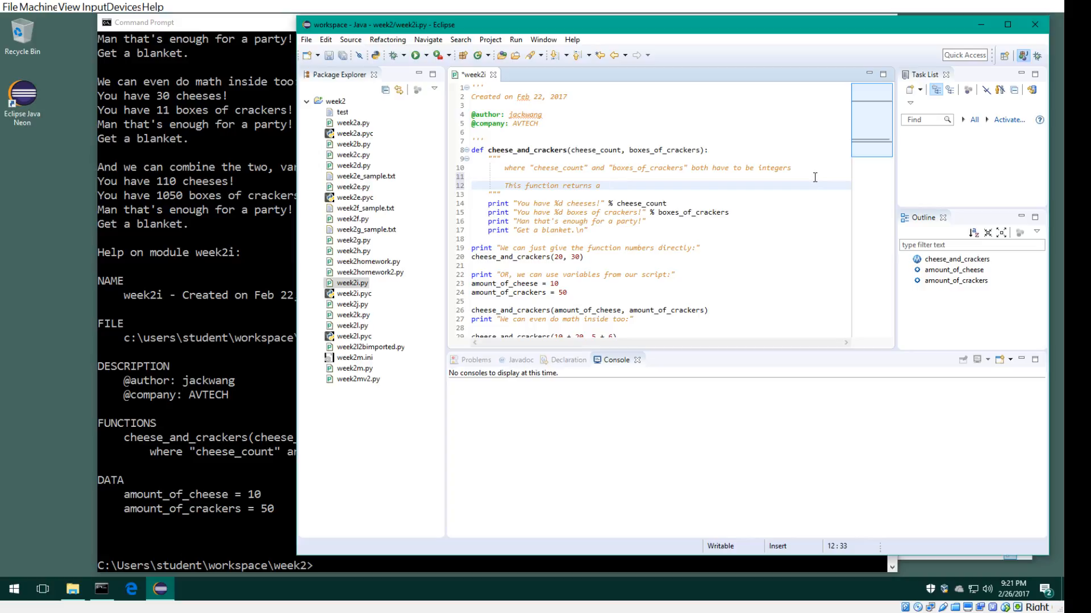
{"action": "type", "text": "noth"}
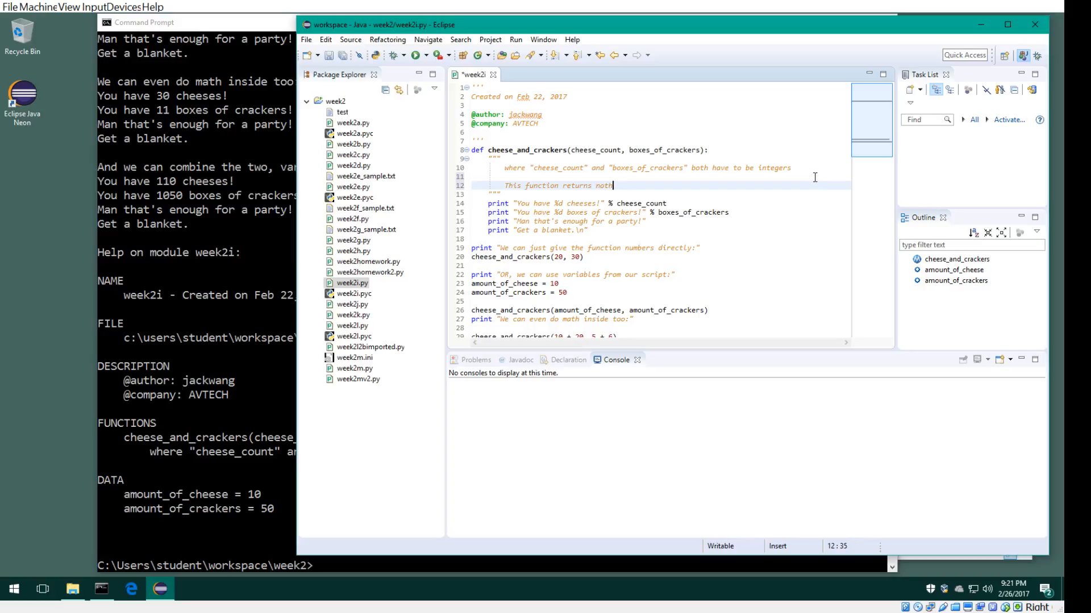
{"action": "type", "text": "ing"}
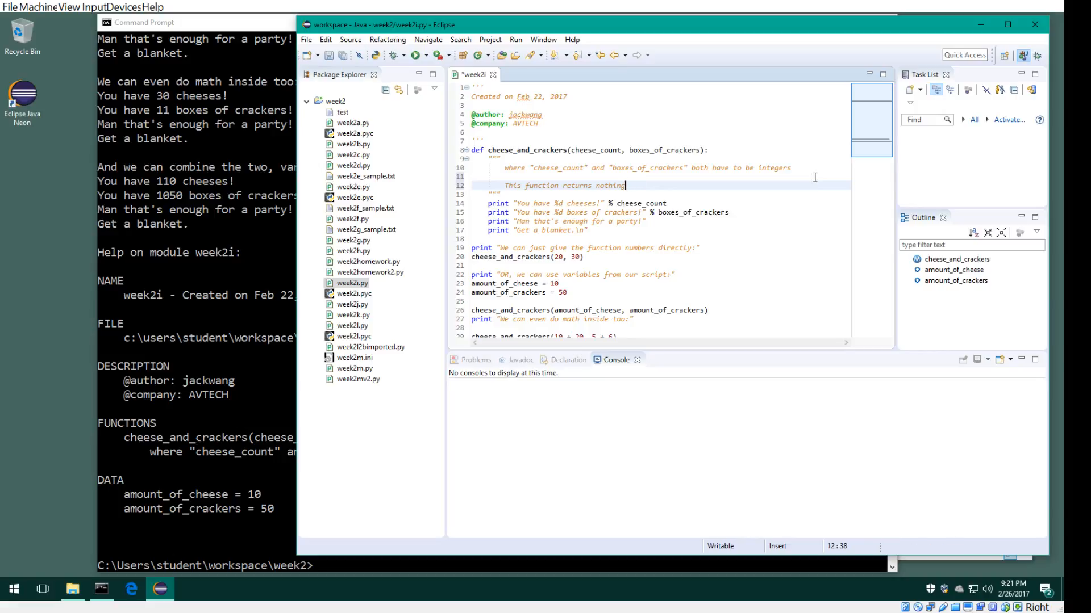
{"action": "type", "text": "."}
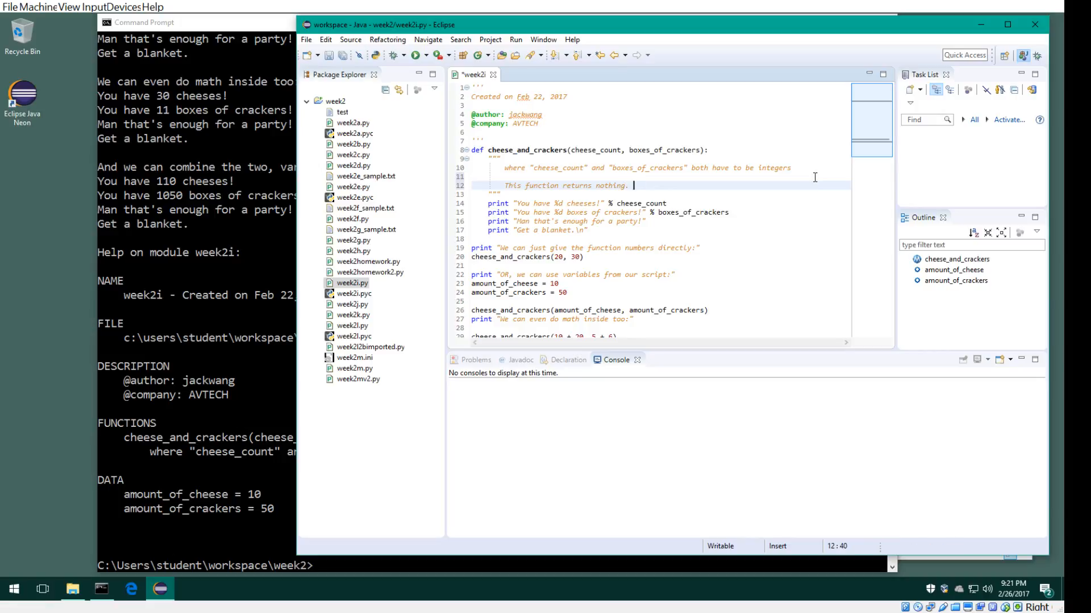
{"action": "type", "text": "It"}
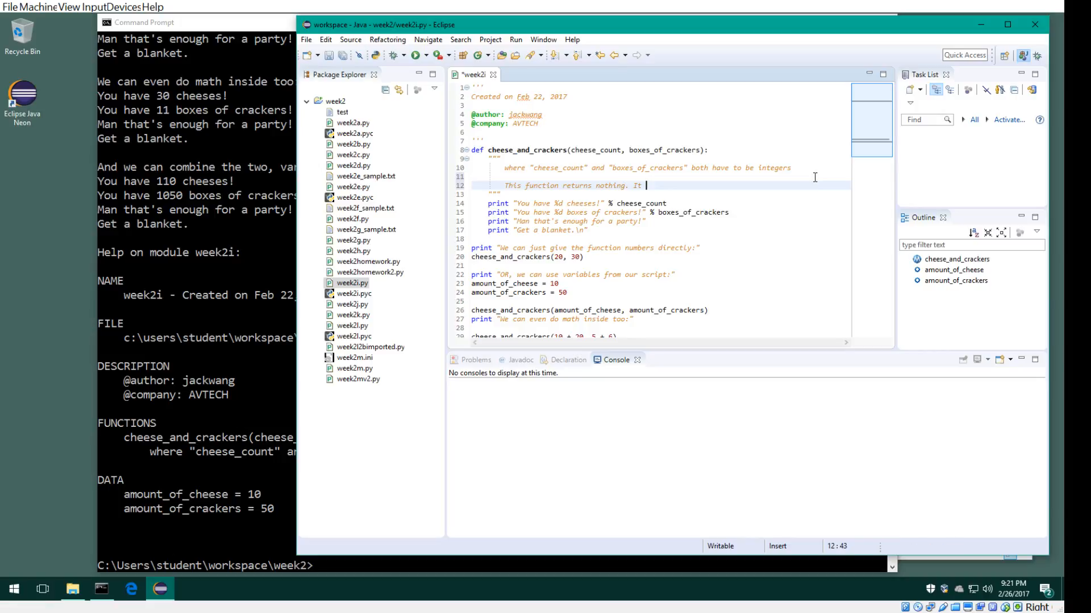
{"action": "type", "text": "just prints out the"}
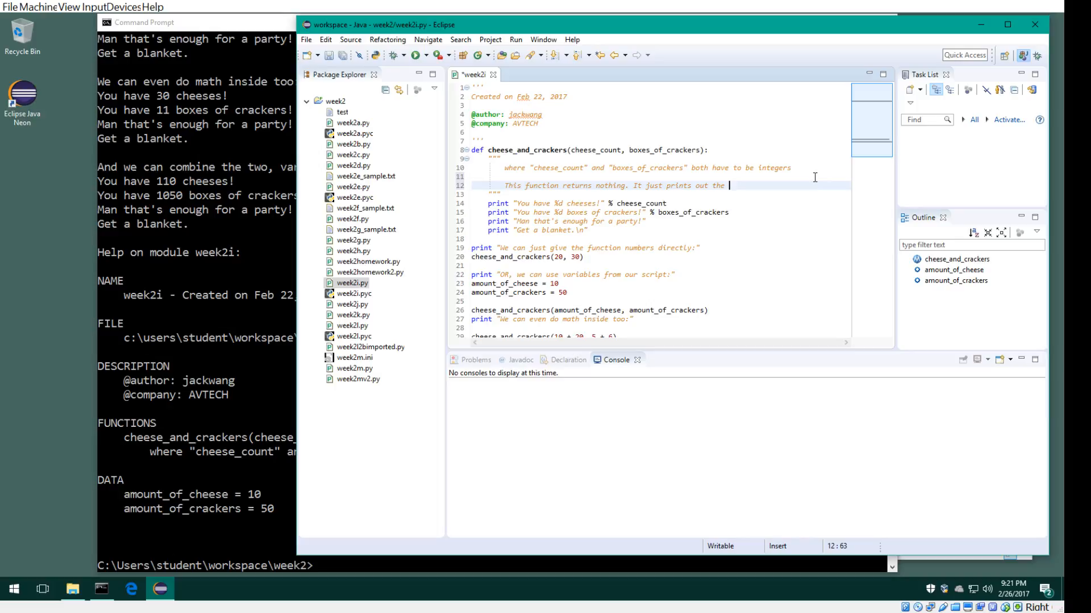
{"action": "type", "text": "d"}
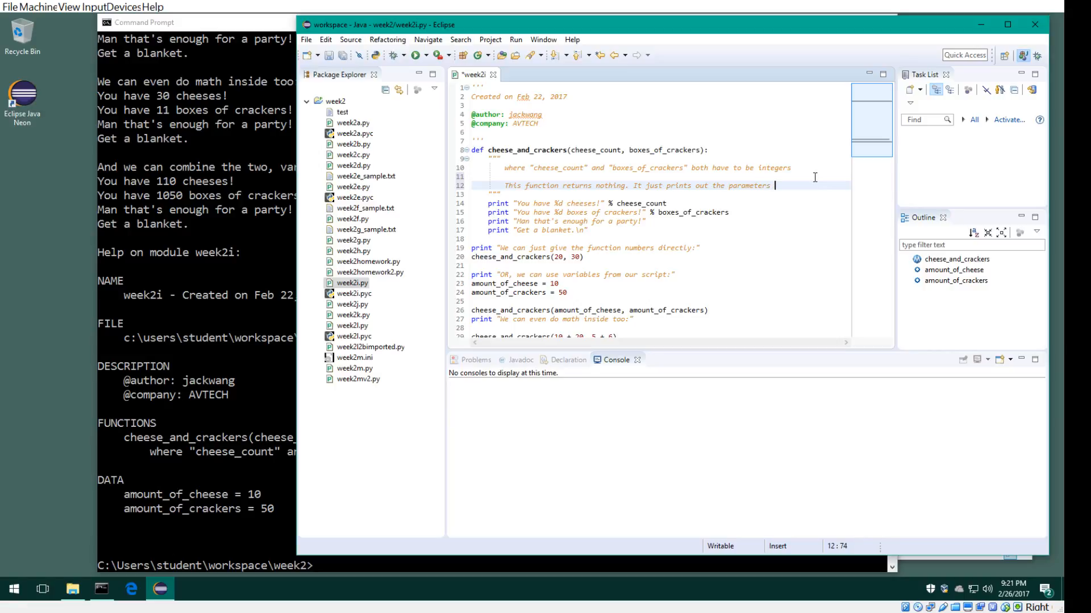
{"action": "type", "text": "you have pass"}
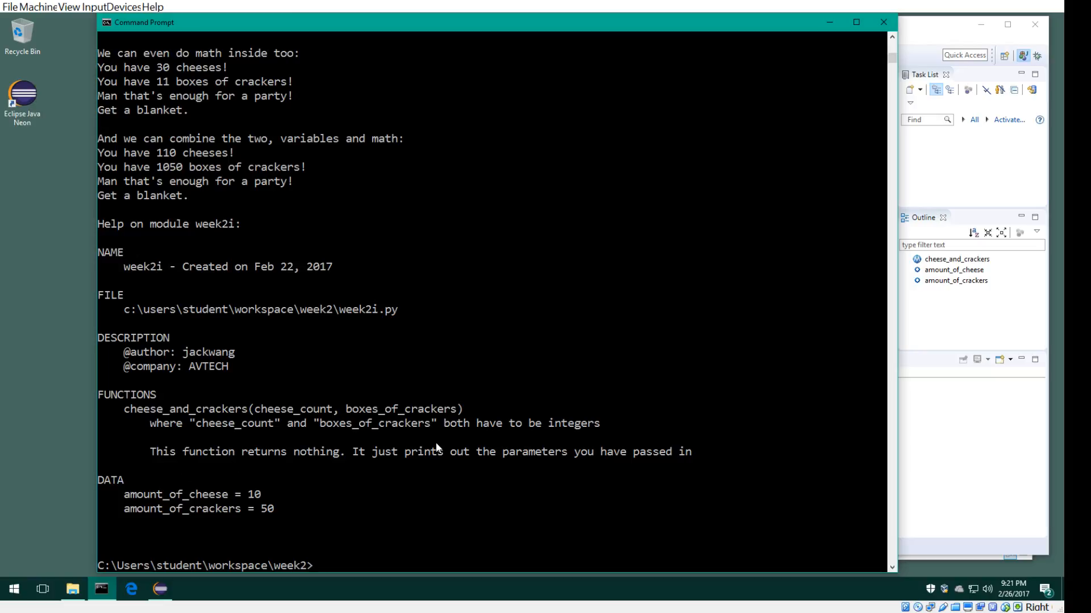
Step: Recall 'python -m pydoc week2i', edit the module name to week2a and run it
{"action": "type", "text": "python -m pydoc week2i"}
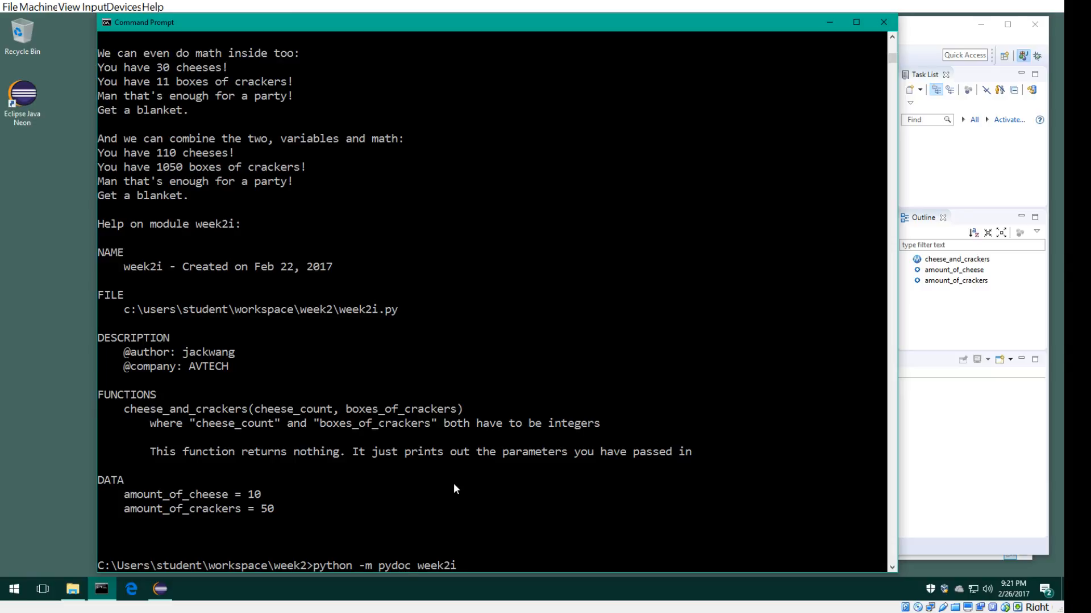
{"action": "key", "text": "Backspace"}
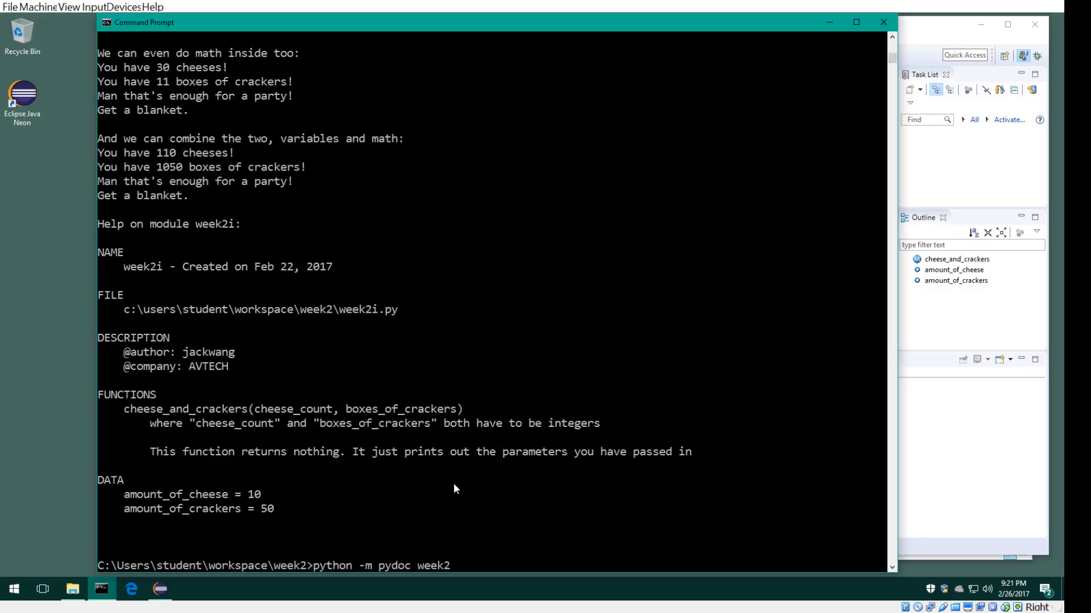
{"action": "key", "text": "Return"}
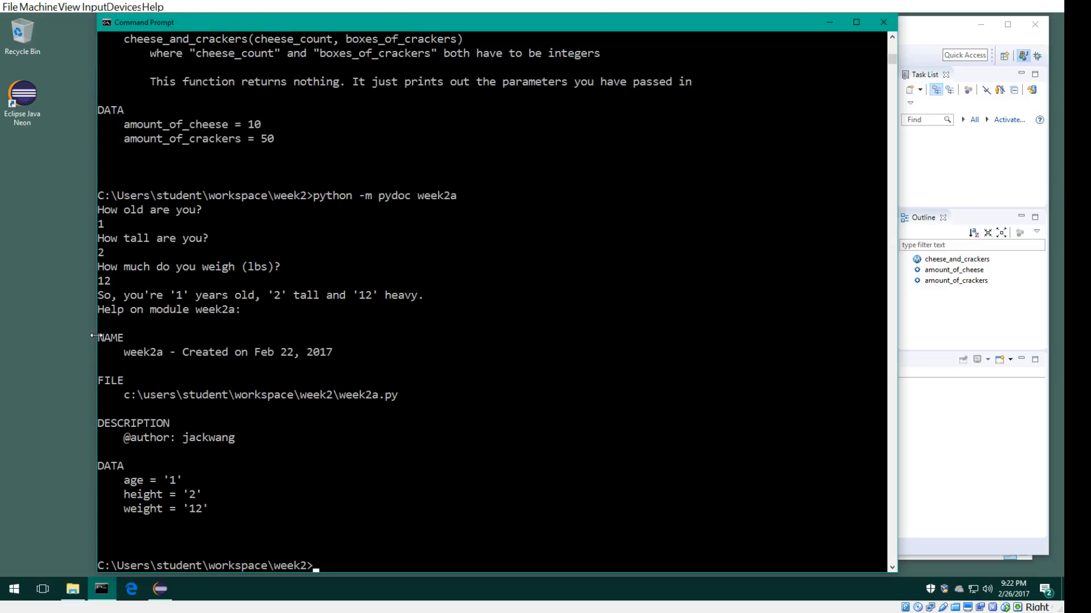
{"action": "mouse_move", "coordinate": [175, 360]}
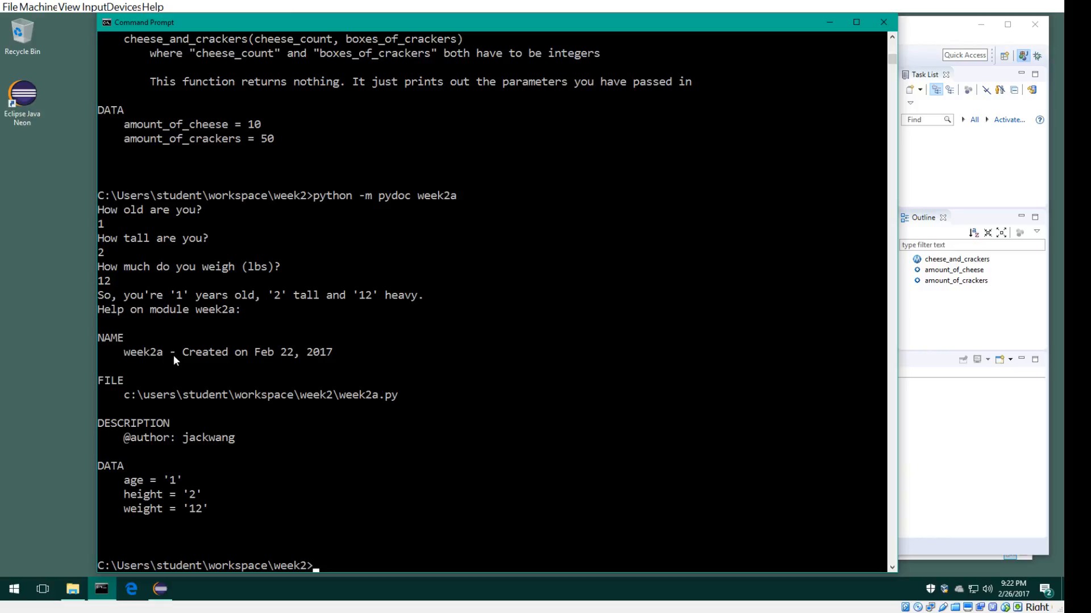
{"action": "mouse_move", "coordinate": [157, 406]}
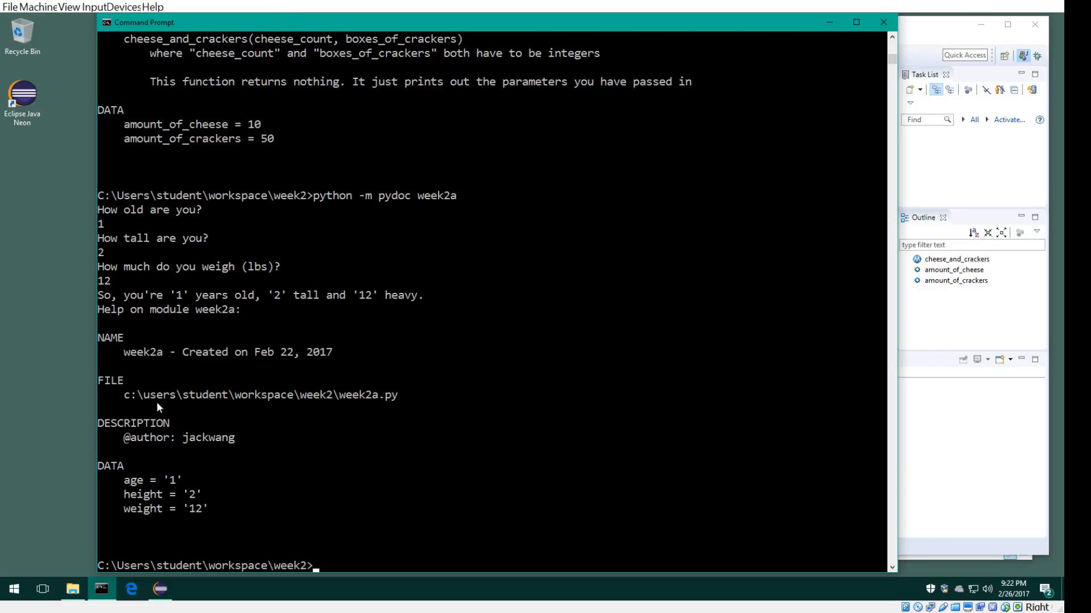
{"action": "mouse_move", "coordinate": [157, 476]}
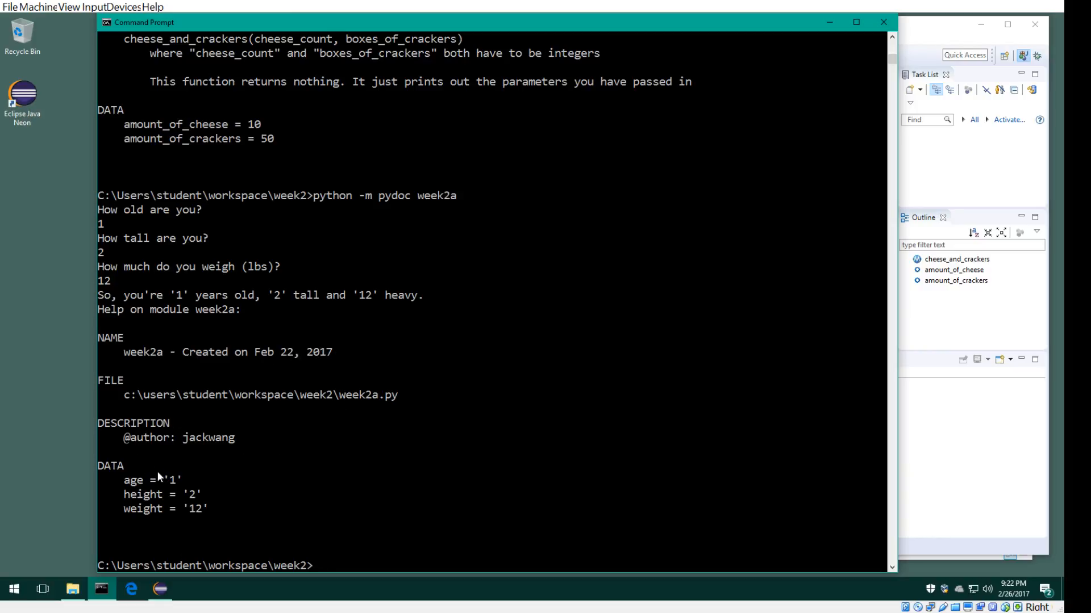
{"action": "mouse_move", "coordinate": [210, 494]}
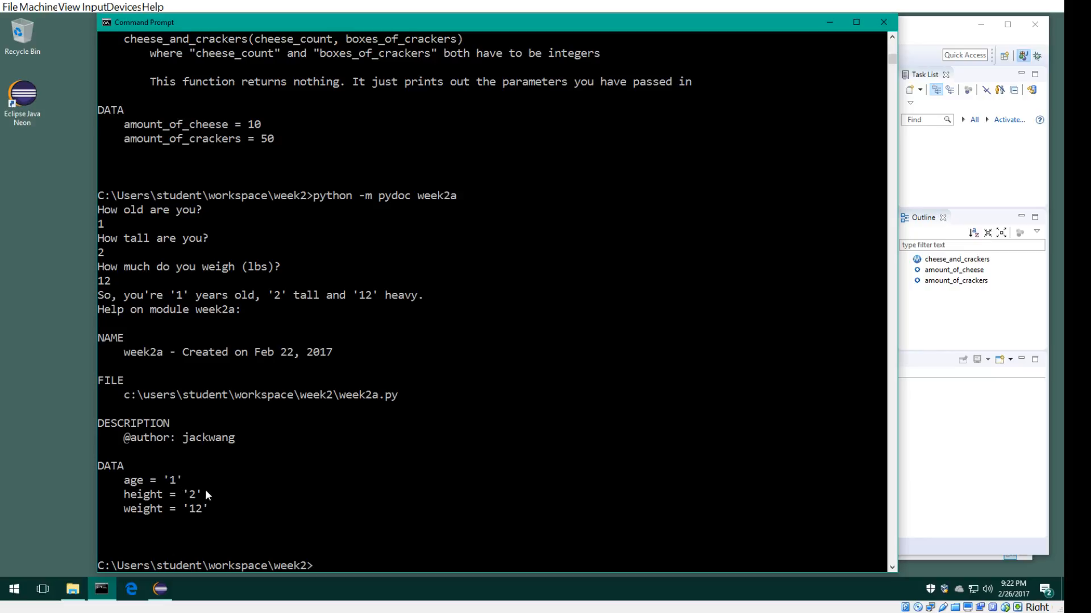
{"action": "mouse_move", "coordinate": [344, 475]}
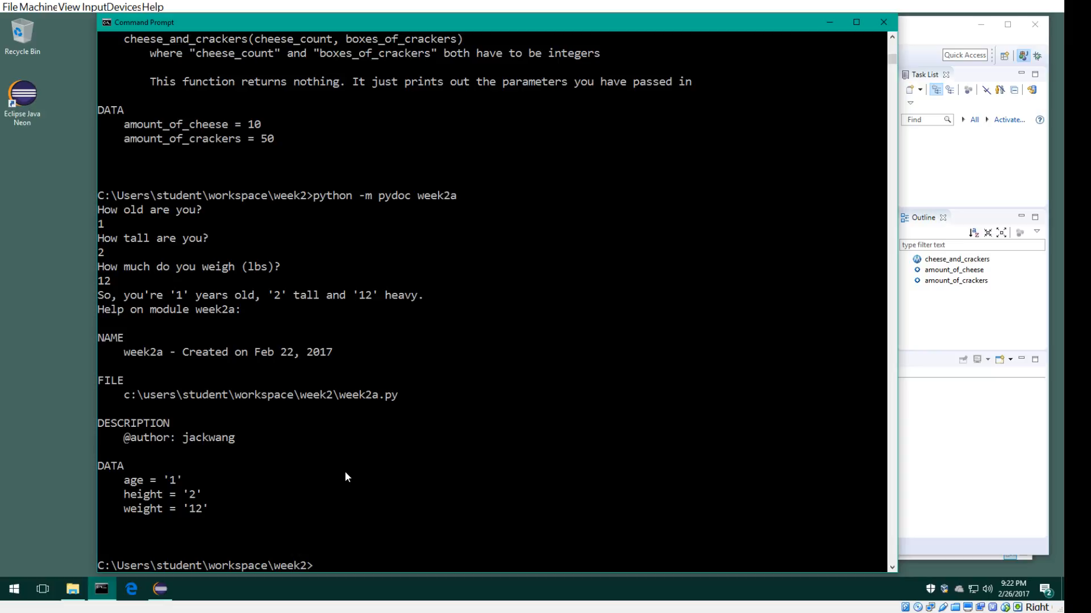
{"action": "mouse_move", "coordinate": [214, 529]}
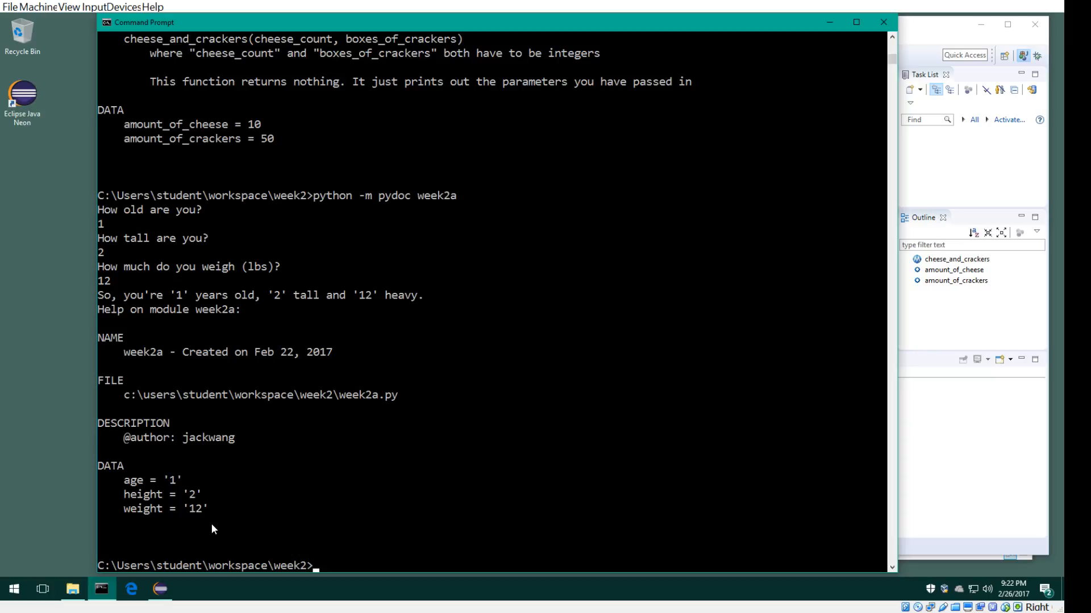
{"action": "mouse_move", "coordinate": [215, 531]}
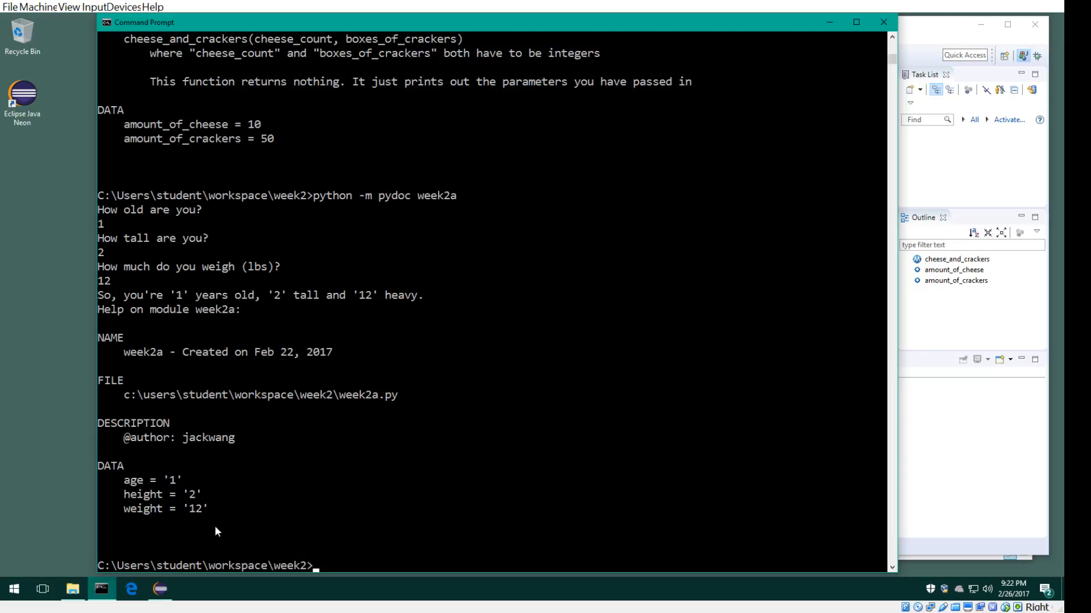